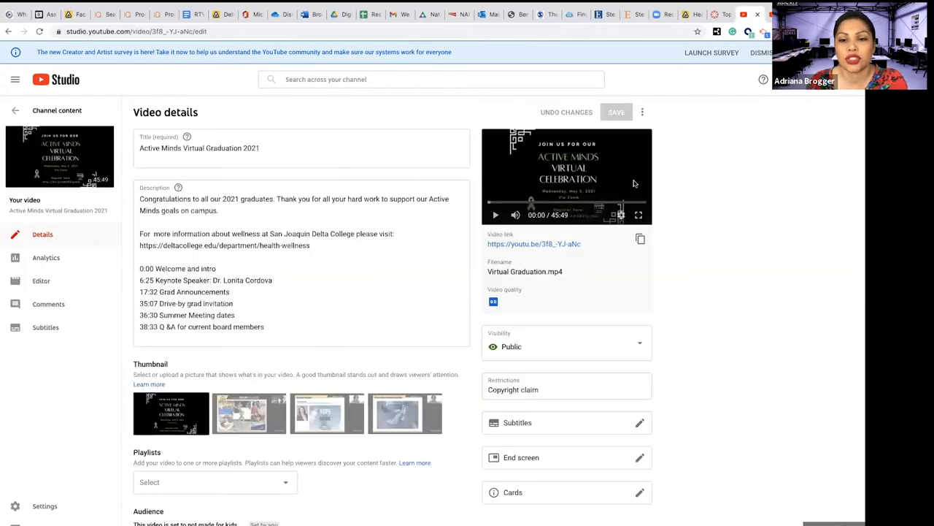
Step: Open the Active Minds Virtual Graduation 2021 watch page and replay it from the start
{"action": "left_click", "coordinate": [534, 243]}
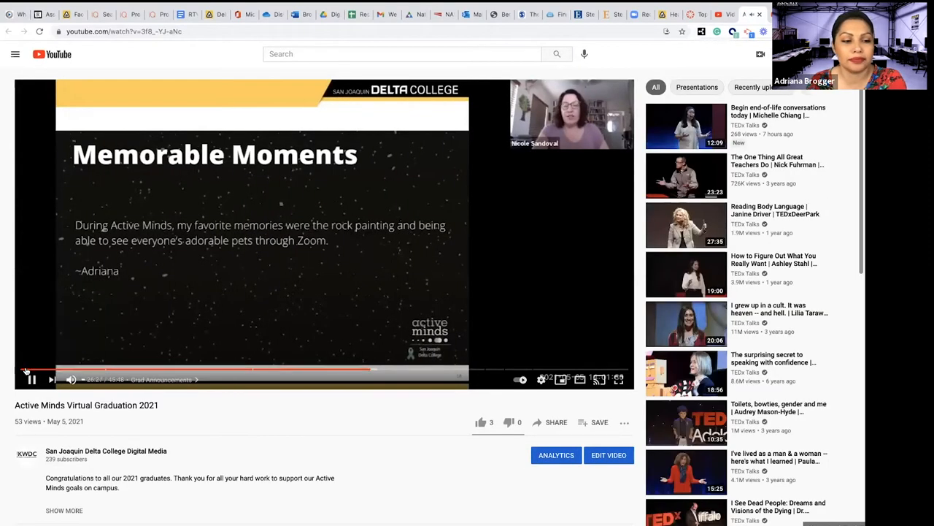
{"action": "left_click", "coordinate": [32, 379]}
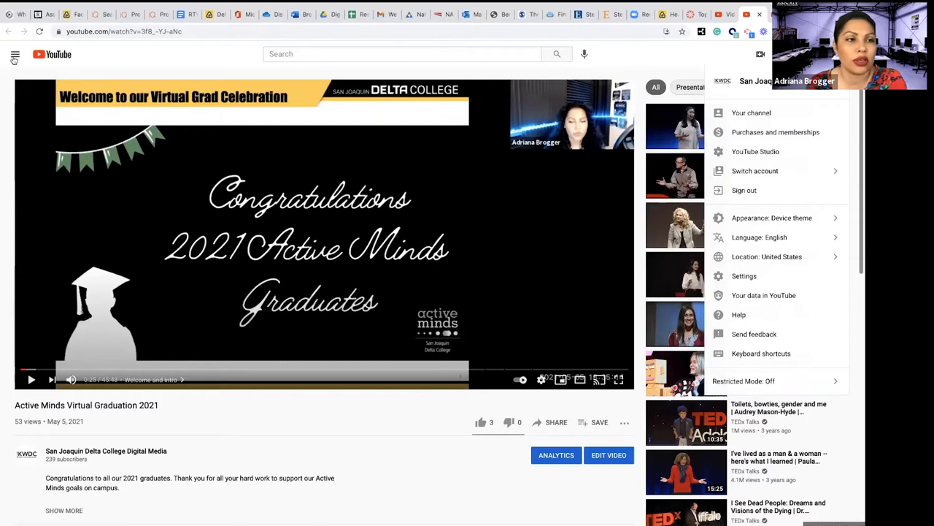
Step: Switch from YouTube over to YouTube Studio from the account menu
{"action": "left_click", "coordinate": [14, 54]}
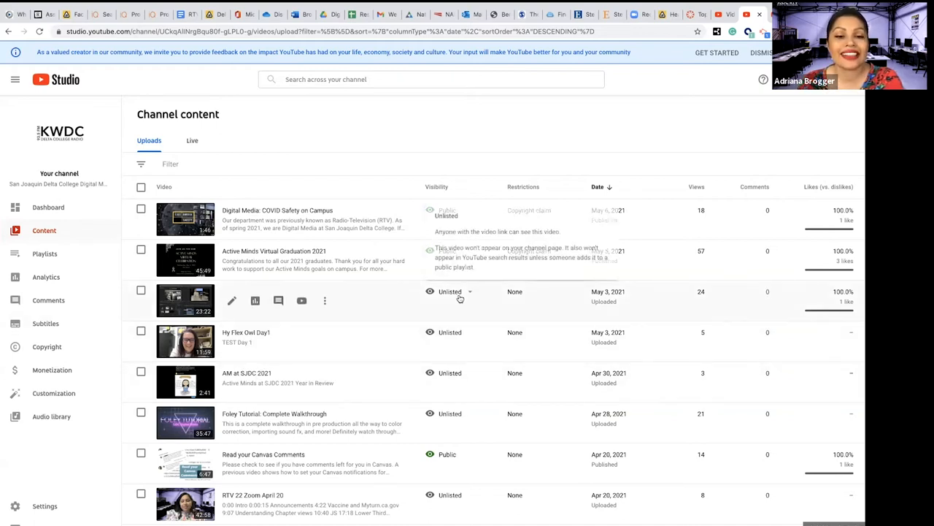
{"action": "mouse_move", "coordinate": [449, 291]}
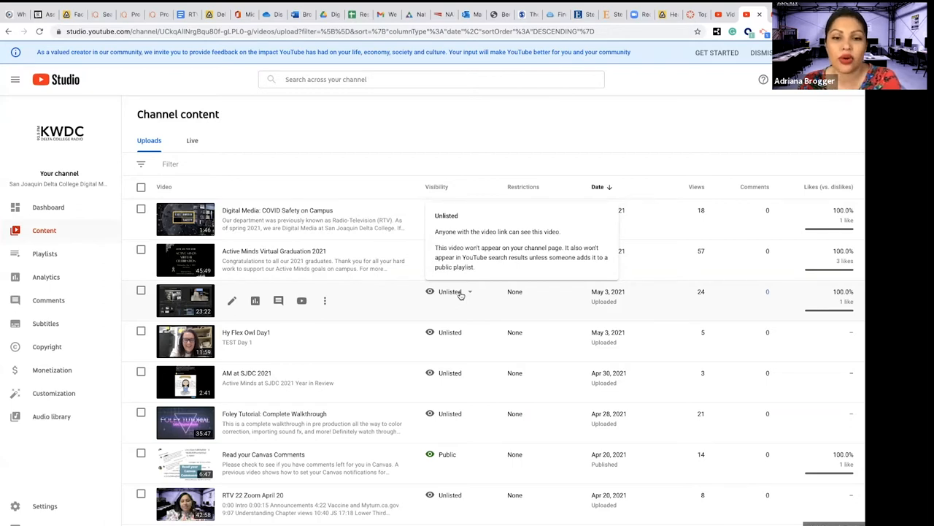
{"action": "scroll", "scroll_direction": "down", "scroll_amount": 3}
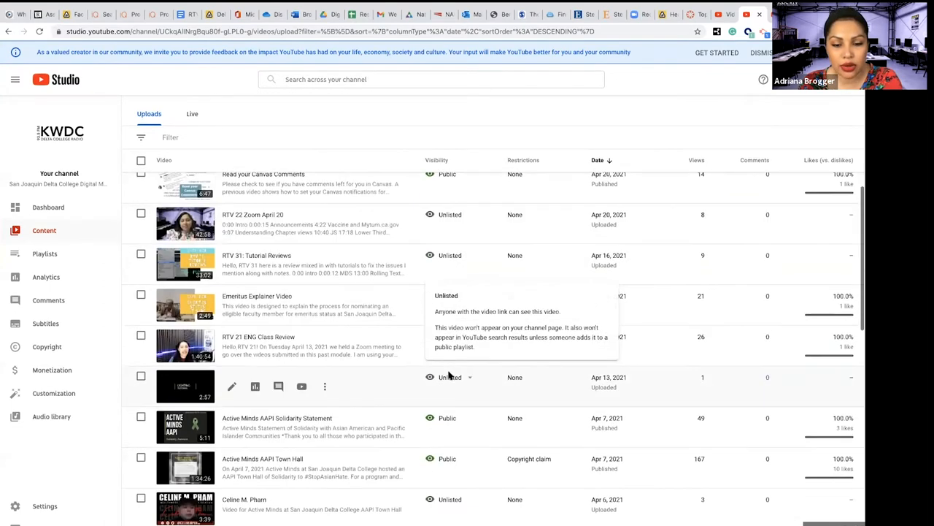
{"action": "scroll", "scroll_direction": "down", "scroll_amount": 3}
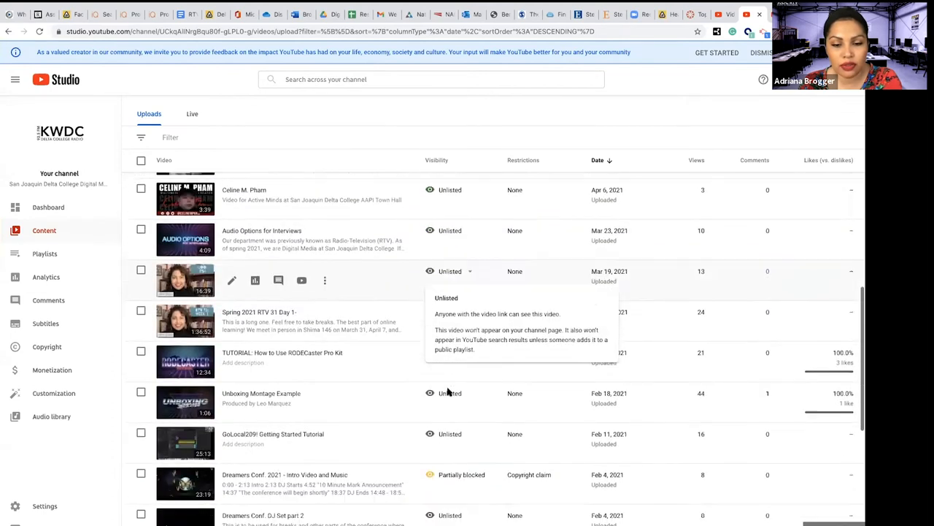
{"action": "scroll", "scroll_direction": "down", "scroll_amount": 3}
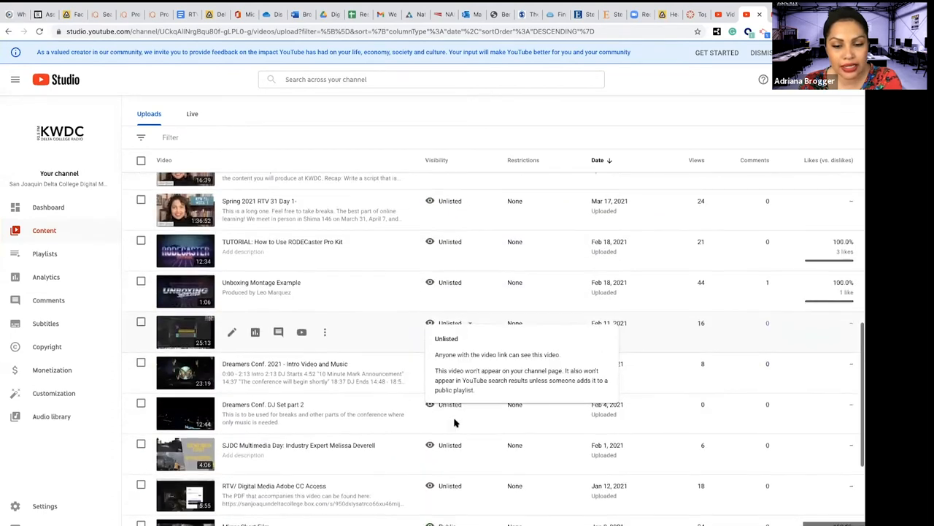
{"action": "scroll", "scroll_direction": "down", "scroll_amount": 3}
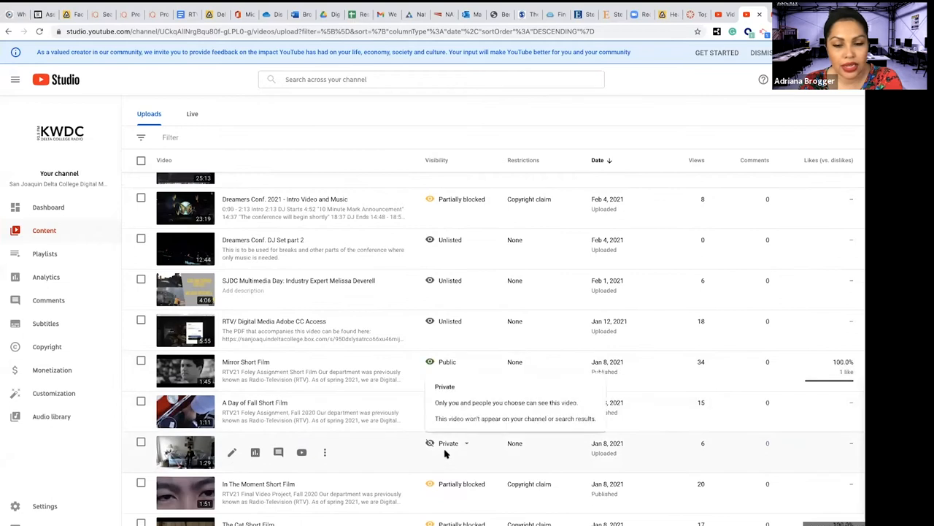
{"action": "mouse_move", "coordinate": [443, 448]}
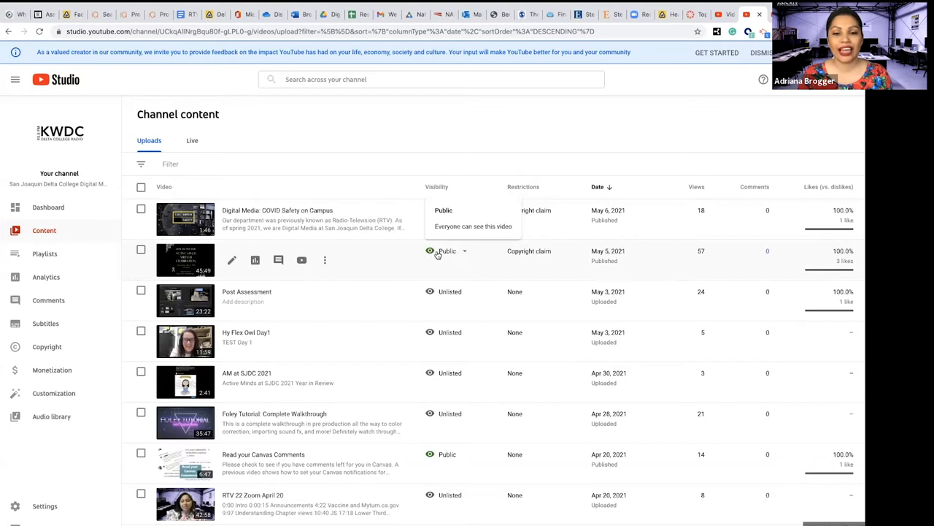
{"action": "mouse_move", "coordinate": [447, 250]}
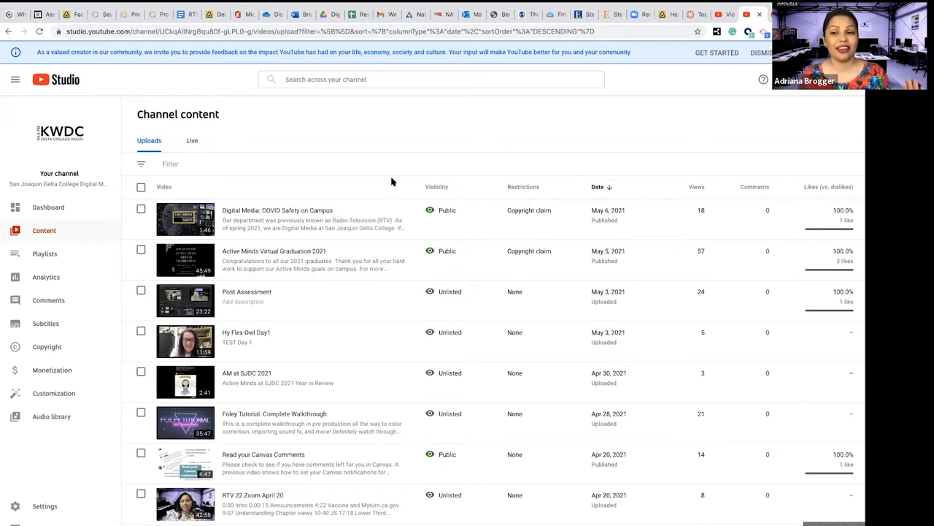
Step: Scroll down the Uploads list and back up to the top
{"action": "scroll", "scroll_direction": "down", "scroll_amount": 3}
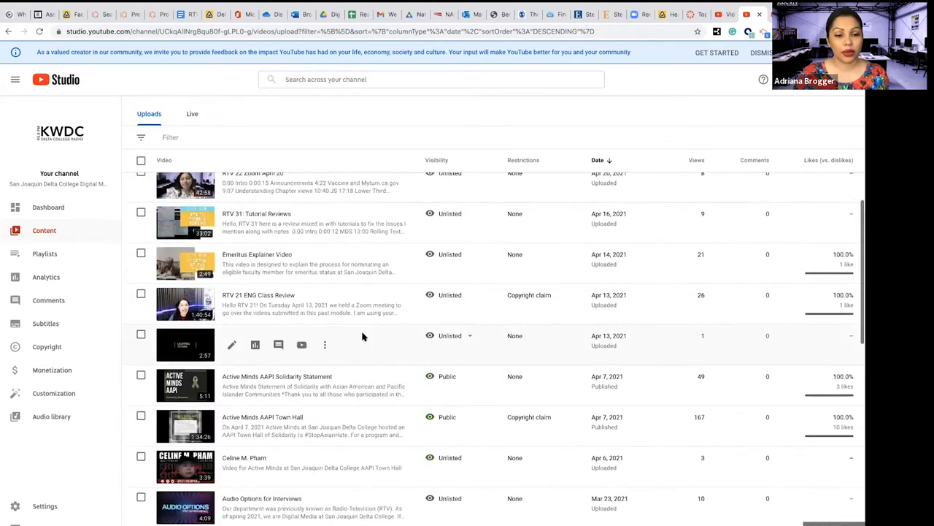
{"action": "scroll", "scroll_direction": "up", "scroll_amount": 3}
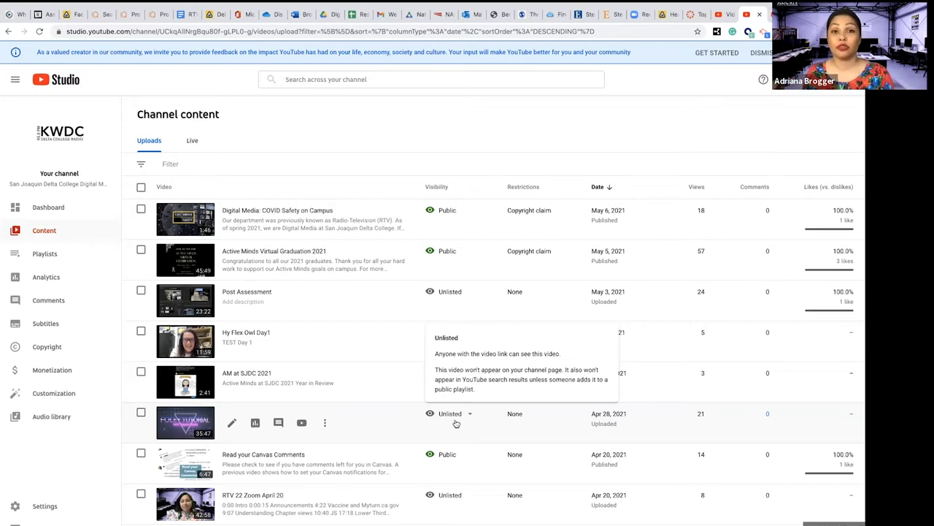
{"action": "mouse_move", "coordinate": [451, 380]}
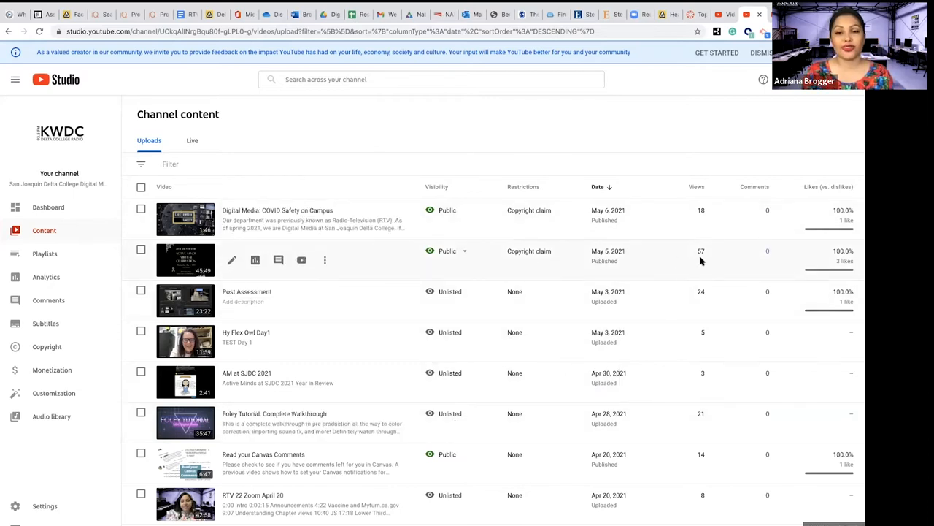
{"action": "mouse_move", "coordinate": [656, 260]}
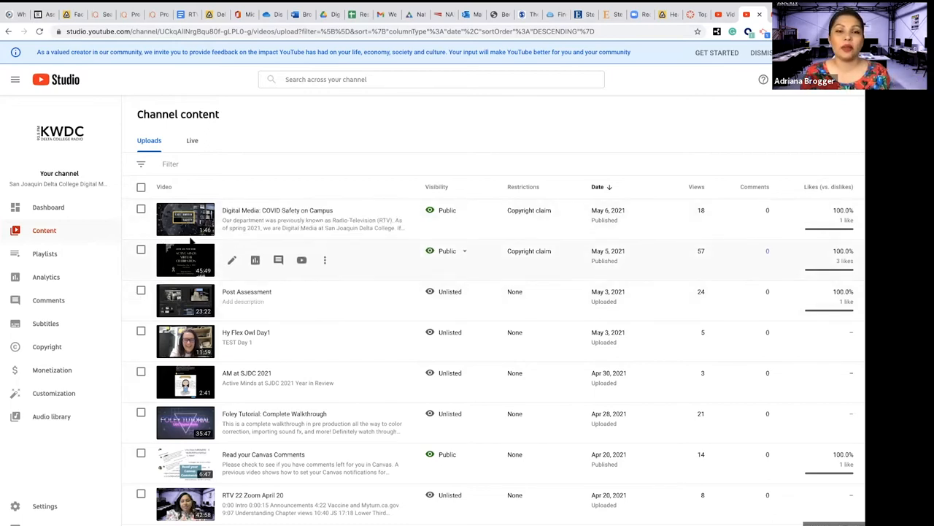
{"action": "mouse_move", "coordinate": [201, 300]}
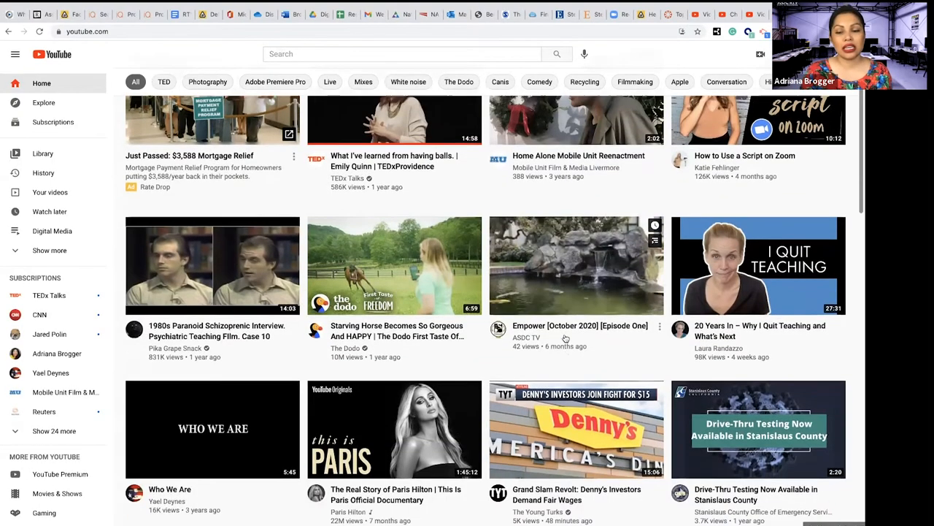
Step: Scroll well down through the YouTube Home feed of recommended videos
{"action": "scroll", "scroll_direction": "down", "scroll_amount": 3}
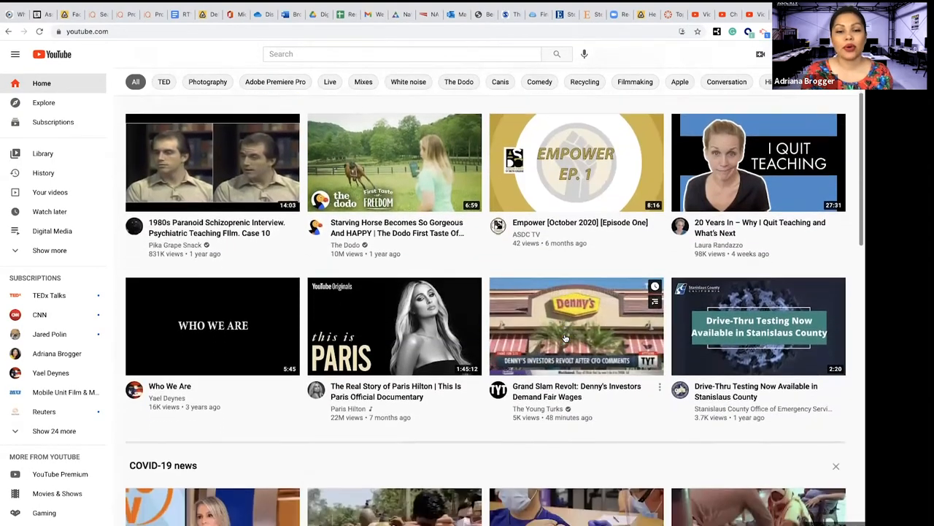
{"action": "scroll", "scroll_direction": "down", "scroll_amount": 3}
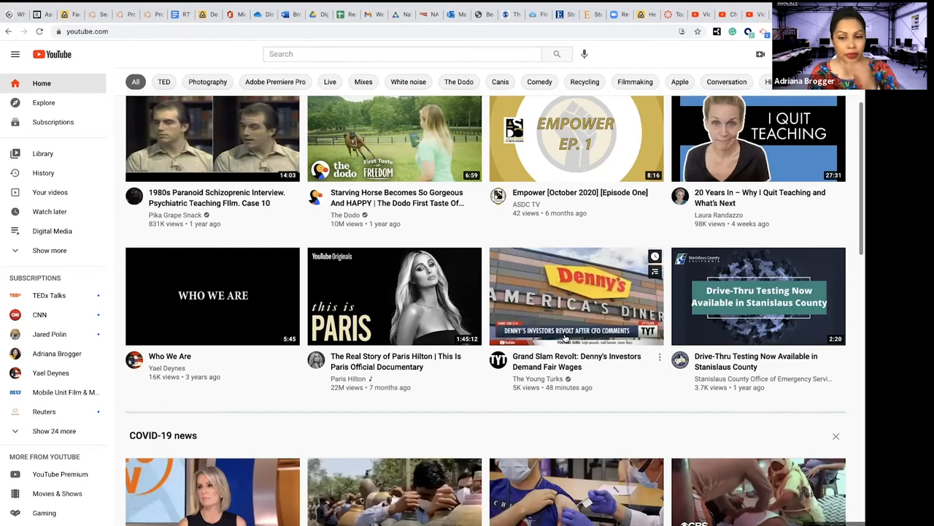
{"action": "mouse_move", "coordinate": [565, 296]}
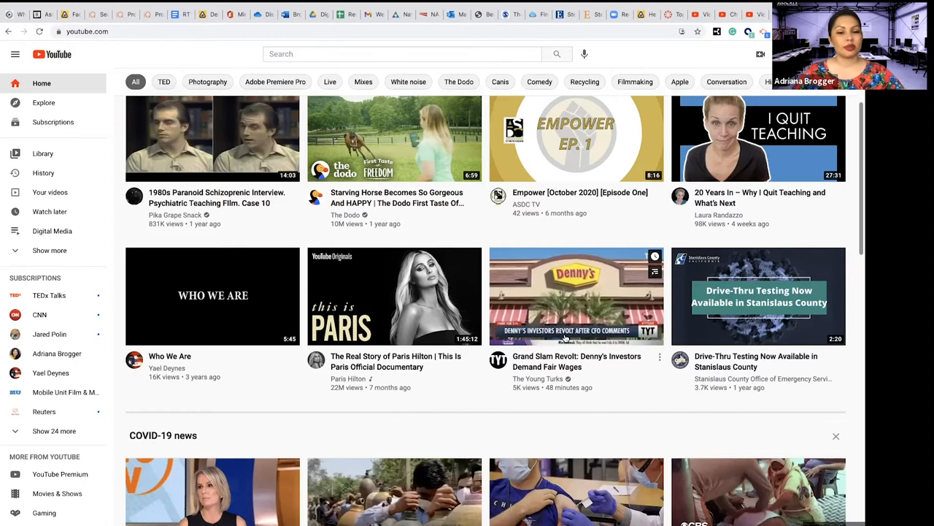
{"action": "scroll", "scroll_direction": "down", "scroll_amount": 3}
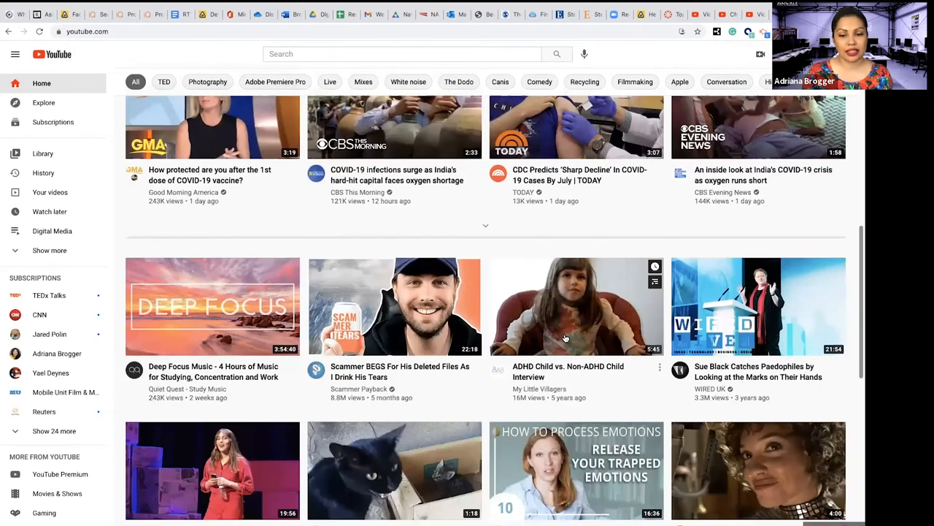
{"action": "scroll", "scroll_direction": "down", "scroll_amount": 3}
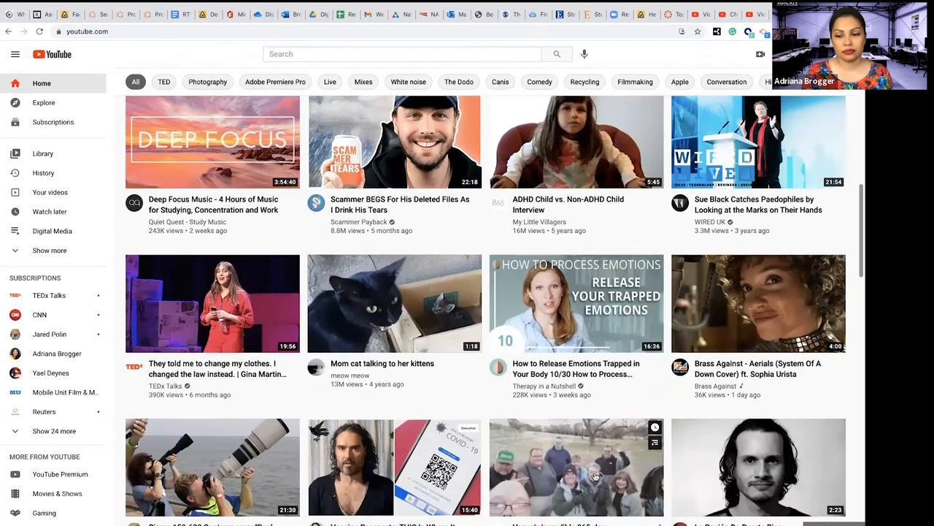
{"action": "scroll", "scroll_direction": "down", "scroll_amount": 3}
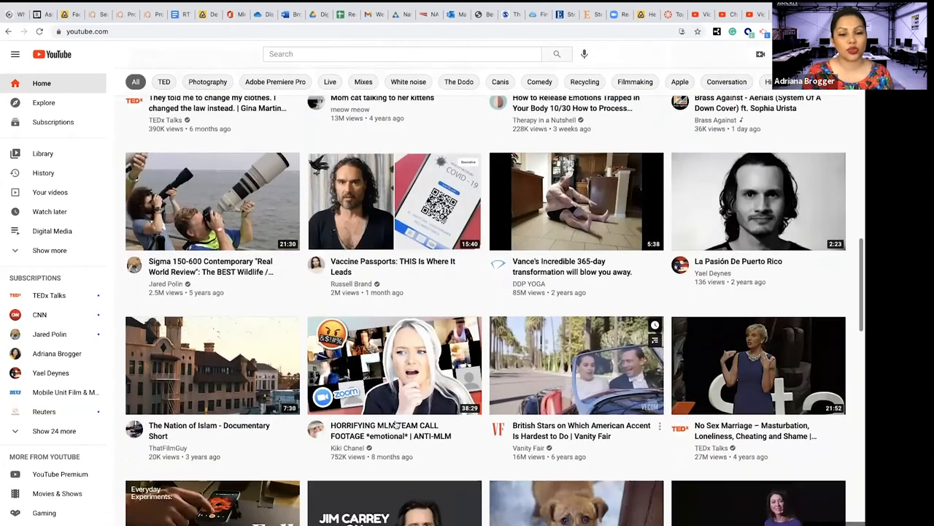
{"action": "scroll", "scroll_direction": "down", "scroll_amount": 3}
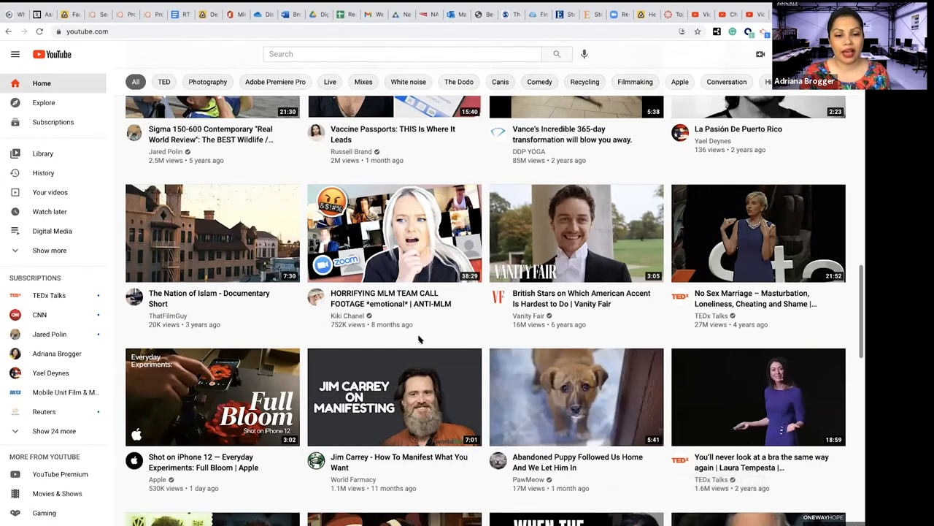
{"action": "scroll", "scroll_direction": "down", "scroll_amount": 3}
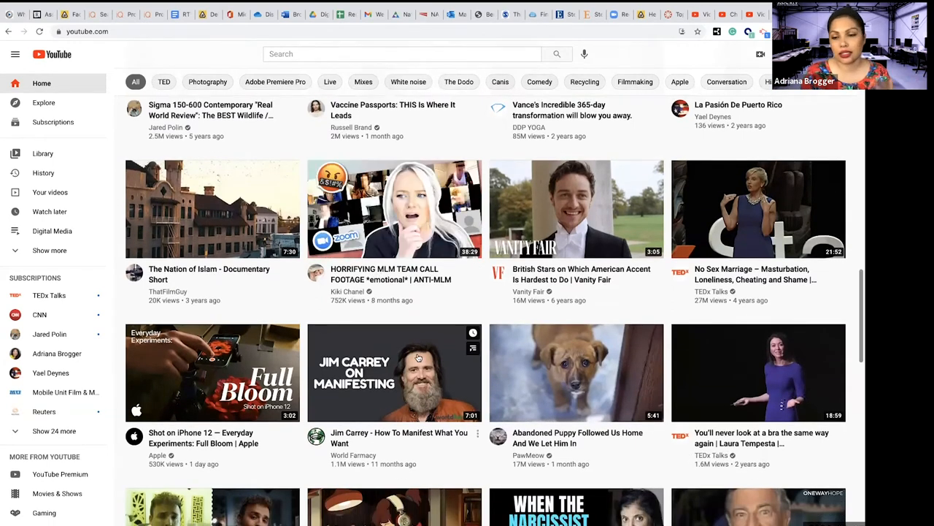
{"action": "scroll", "scroll_direction": "down", "scroll_amount": 3}
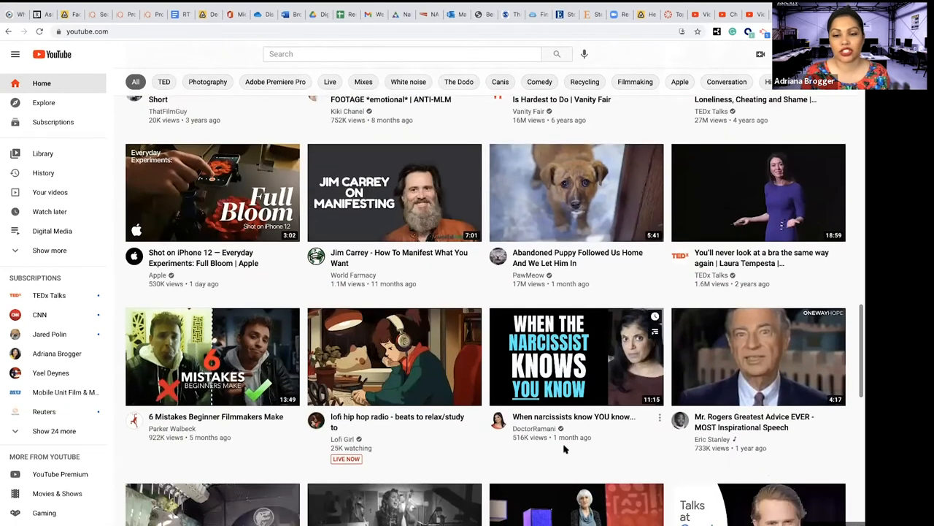
{"action": "mouse_move", "coordinate": [516, 481]}
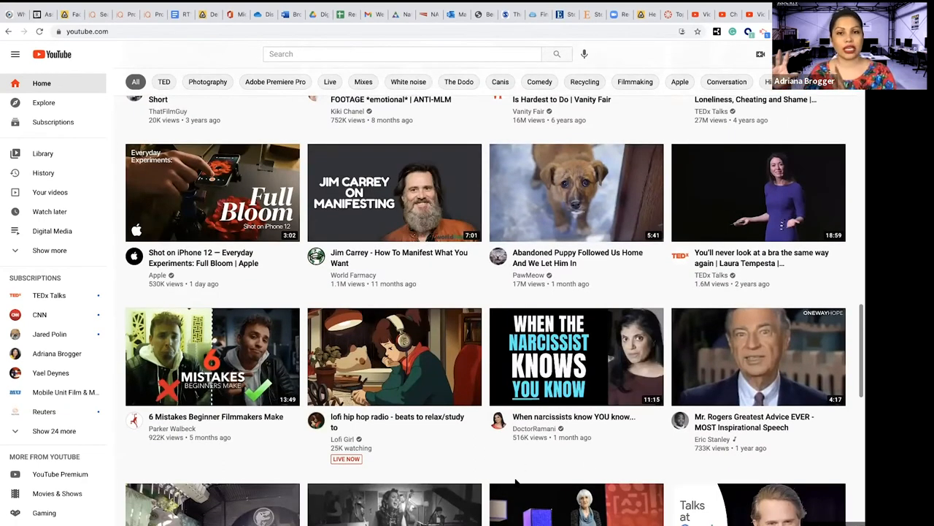
{"action": "mouse_move", "coordinate": [597, 455]}
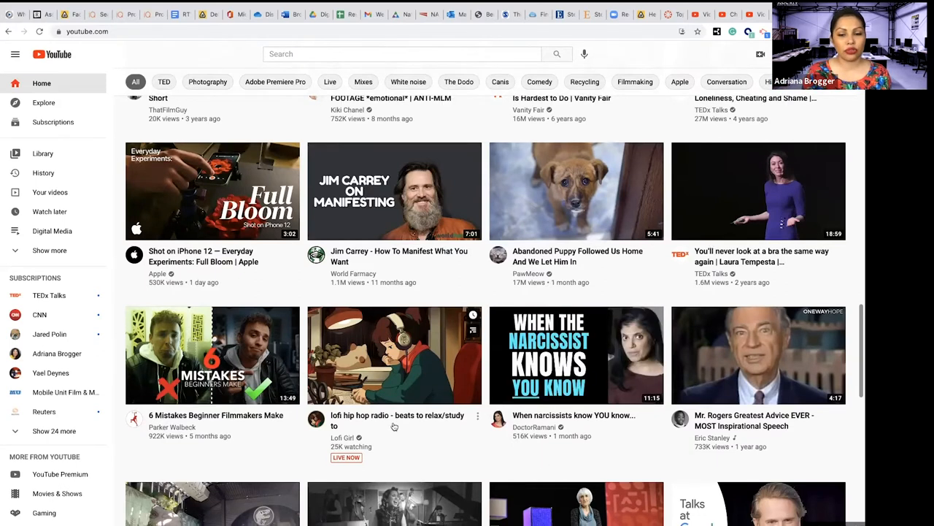
{"action": "scroll", "scroll_direction": "down", "scroll_amount": 3}
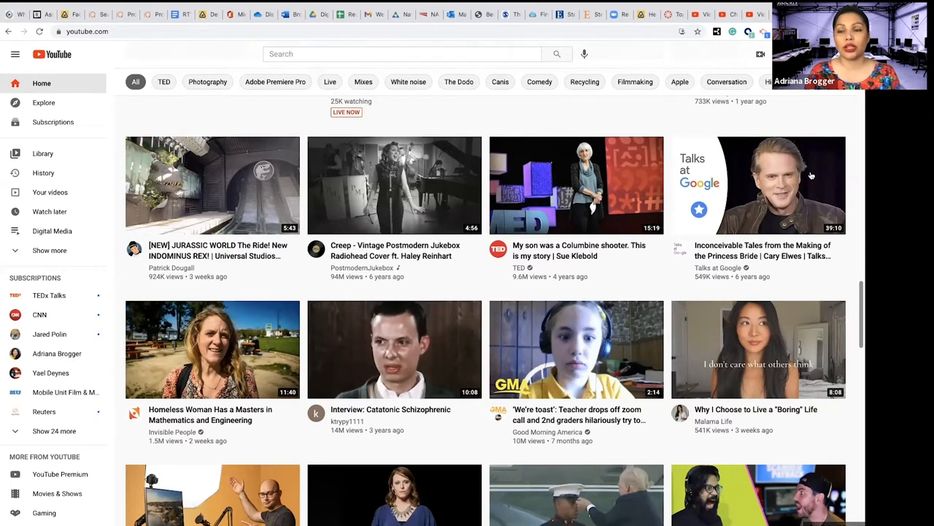
{"action": "mouse_move", "coordinate": [836, 137]}
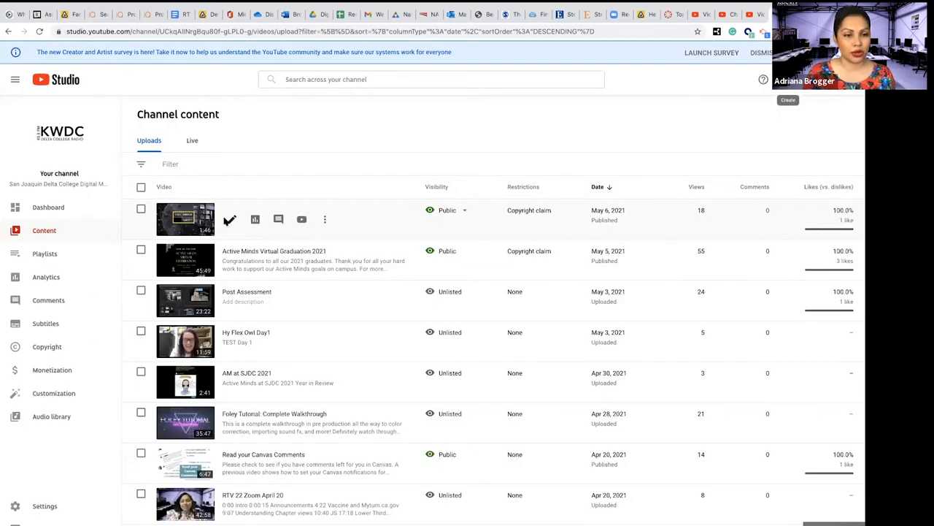
Step: Scroll down through the older April uploads, then back to the top
{"action": "scroll", "scroll_direction": "down", "scroll_amount": 3}
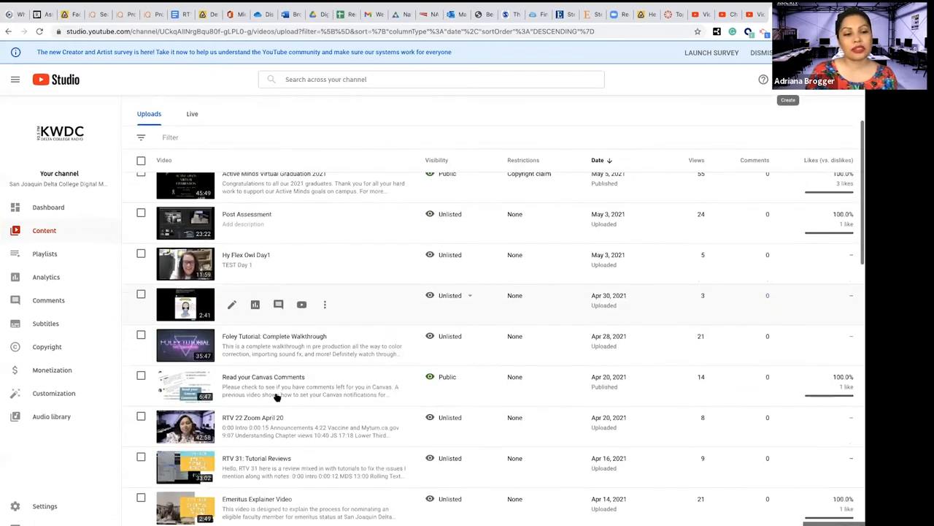
{"action": "scroll", "scroll_direction": "down", "scroll_amount": 3}
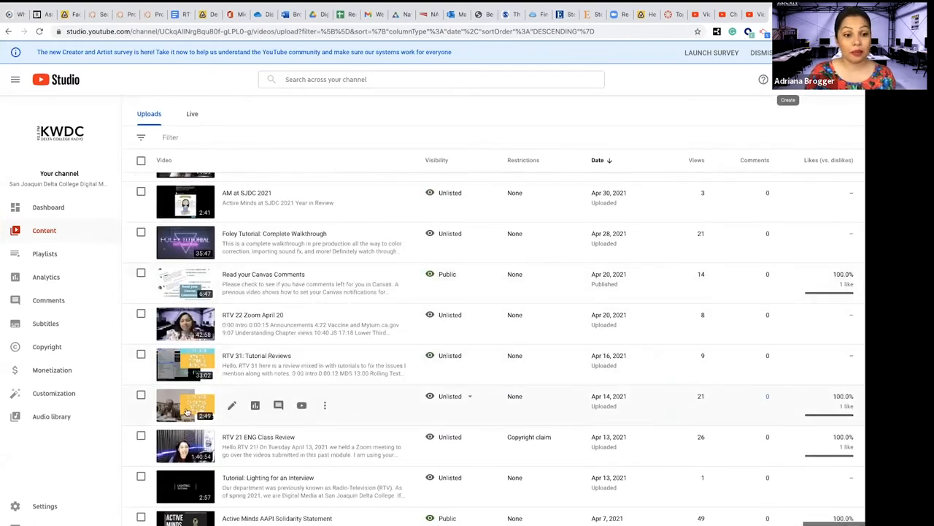
{"action": "scroll", "scroll_direction": "down", "scroll_amount": 3}
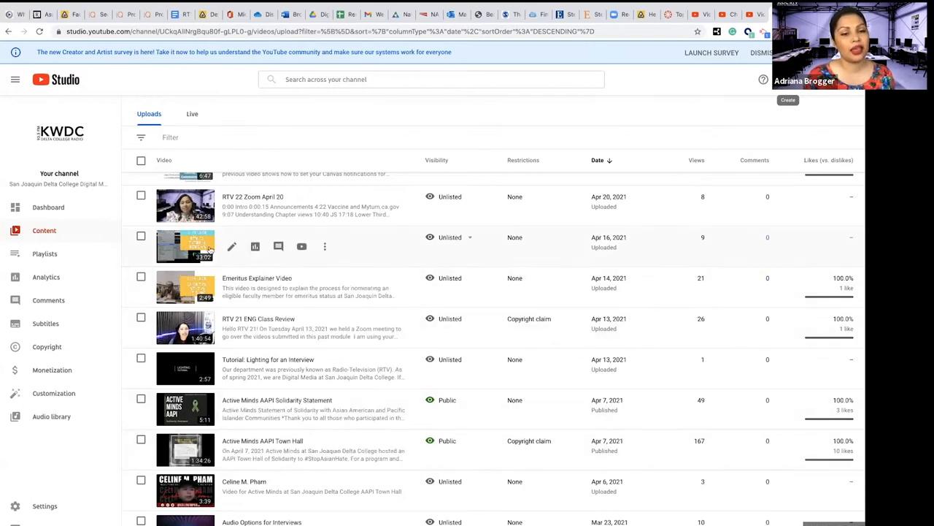
{"action": "scroll", "scroll_direction": "up", "scroll_amount": 3}
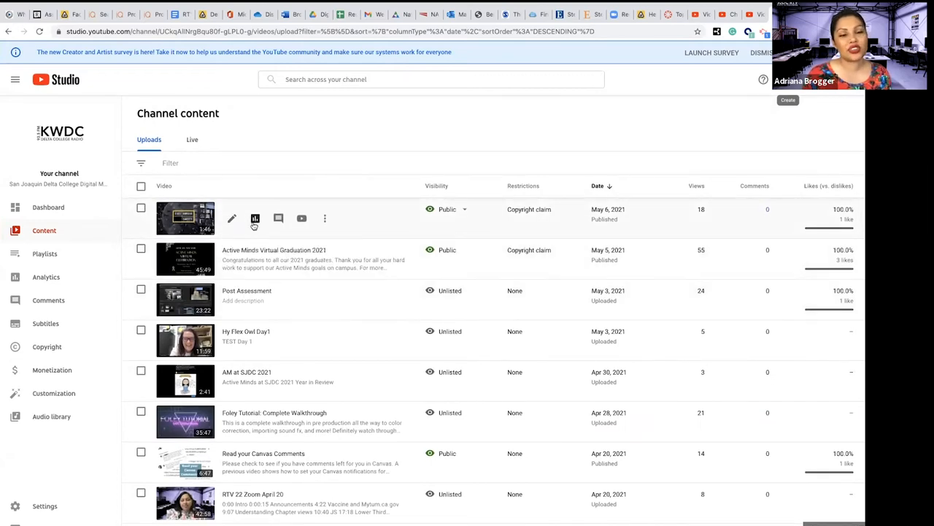
{"action": "mouse_move", "coordinate": [231, 219]}
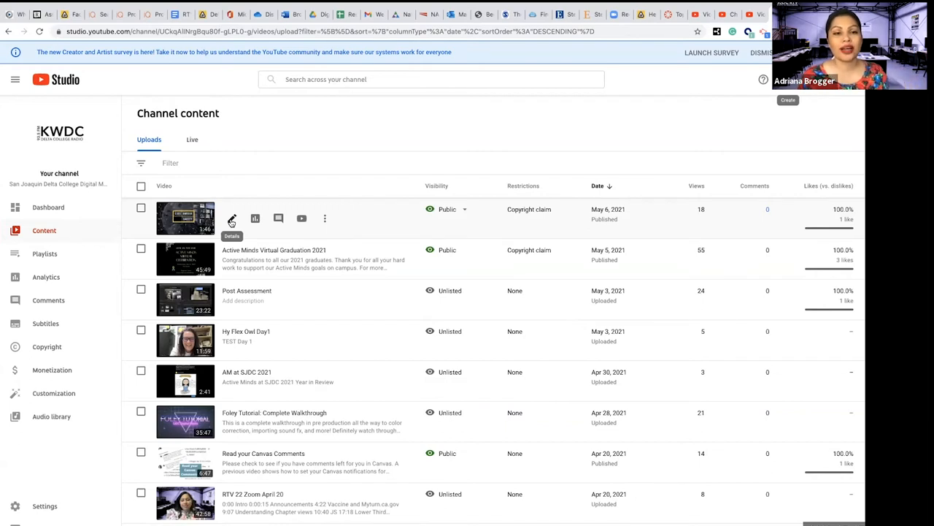
Step: Open the newest upload's details and scroll through description, thumbnail and playlist fields
{"action": "left_click", "coordinate": [232, 218]}
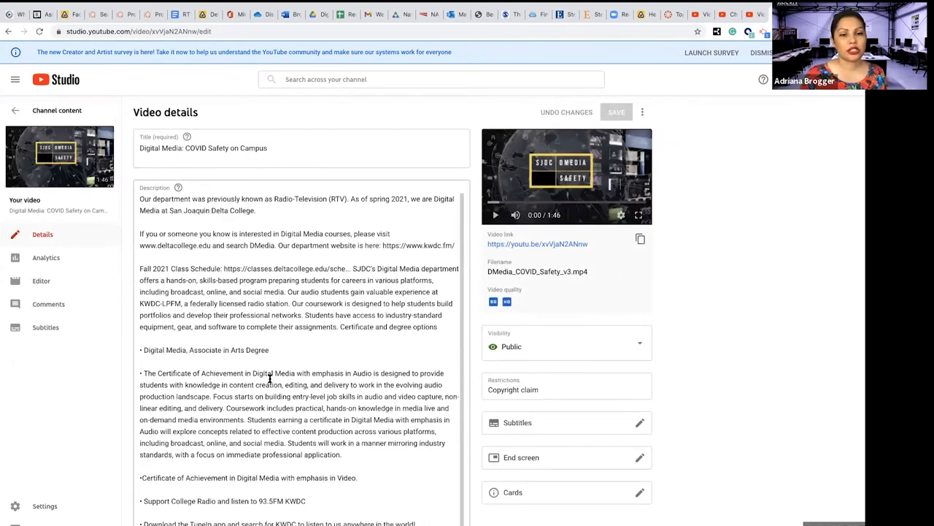
{"action": "scroll", "scroll_direction": "down", "scroll_amount": 3}
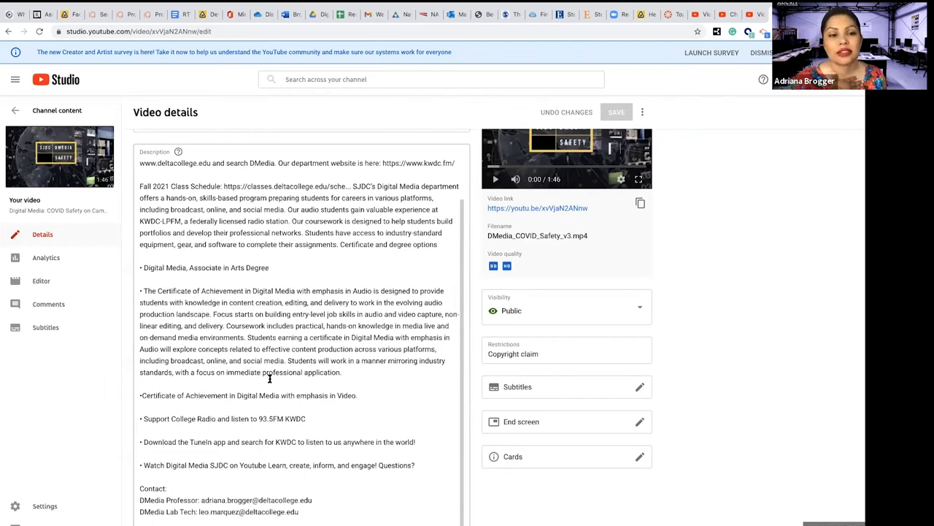
{"action": "scroll", "scroll_direction": "down", "scroll_amount": 3}
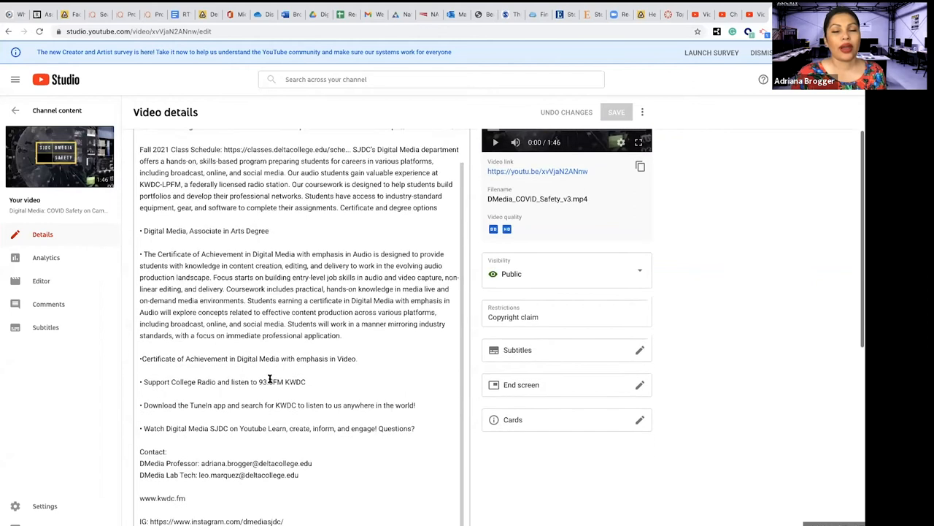
{"action": "scroll", "scroll_direction": "down", "scroll_amount": 3}
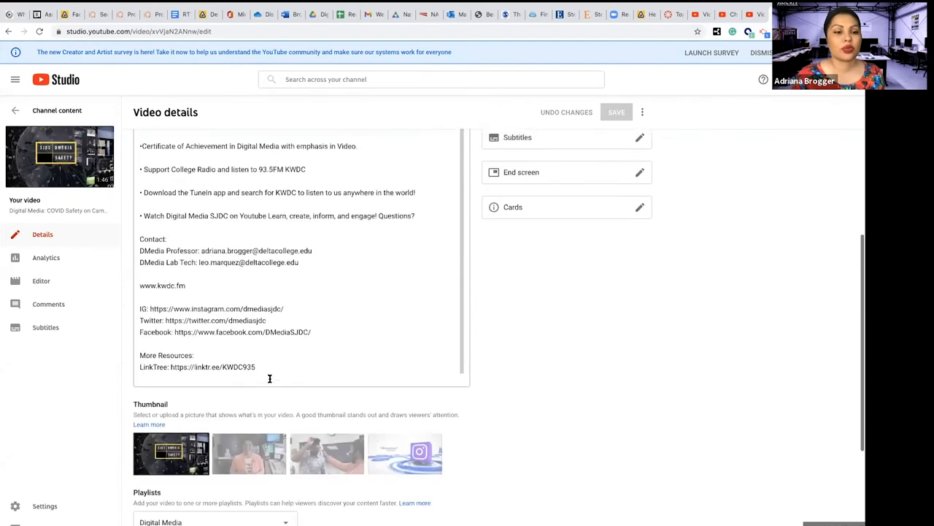
{"action": "scroll", "scroll_direction": "up", "scroll_amount": 3}
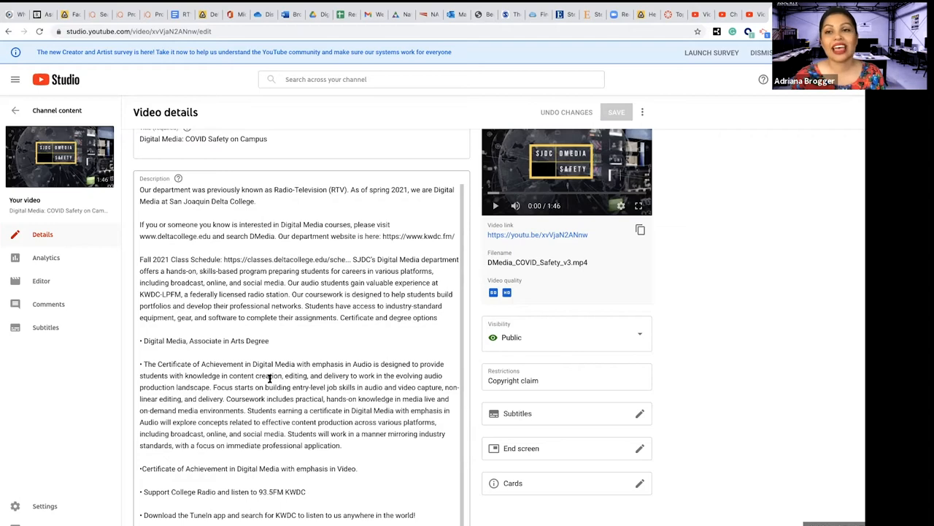
{"action": "mouse_move", "coordinate": [726, 78]}
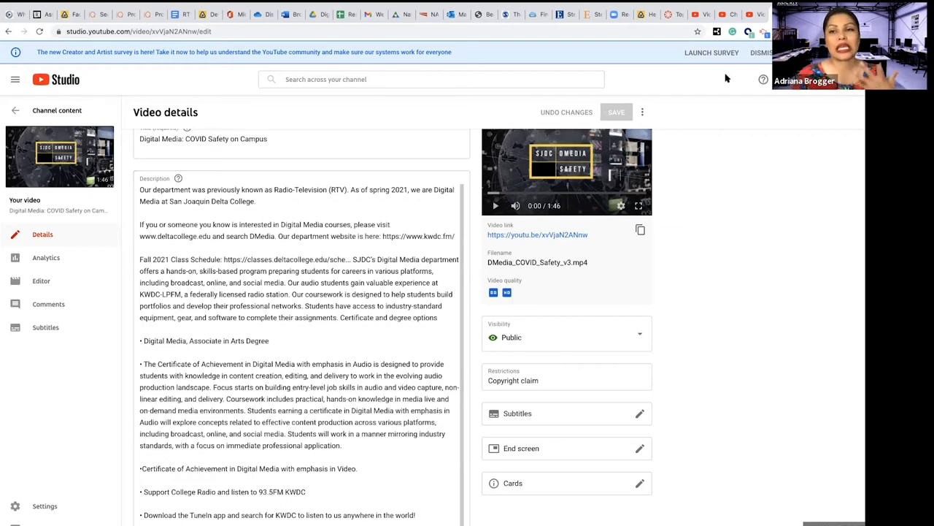
{"action": "mouse_move", "coordinate": [706, 14]}
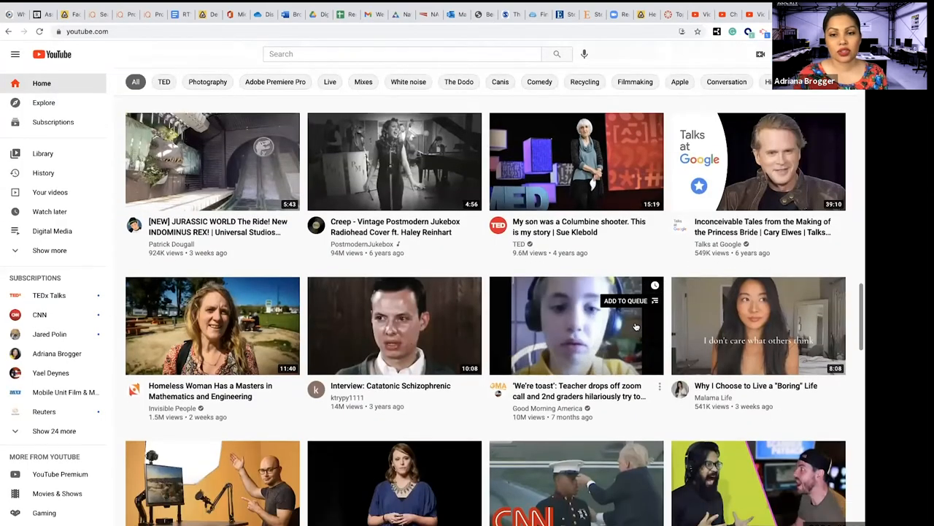
Step: Open the Sue Klebold TED talk and expand its full description
{"action": "scroll", "scroll_direction": "down", "scroll_amount": 3}
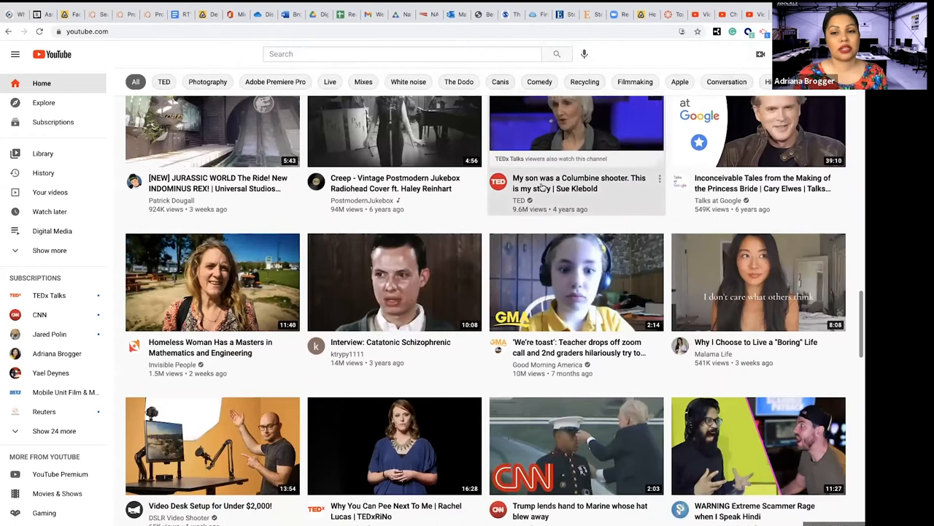
{"action": "left_click", "coordinate": [576, 132]}
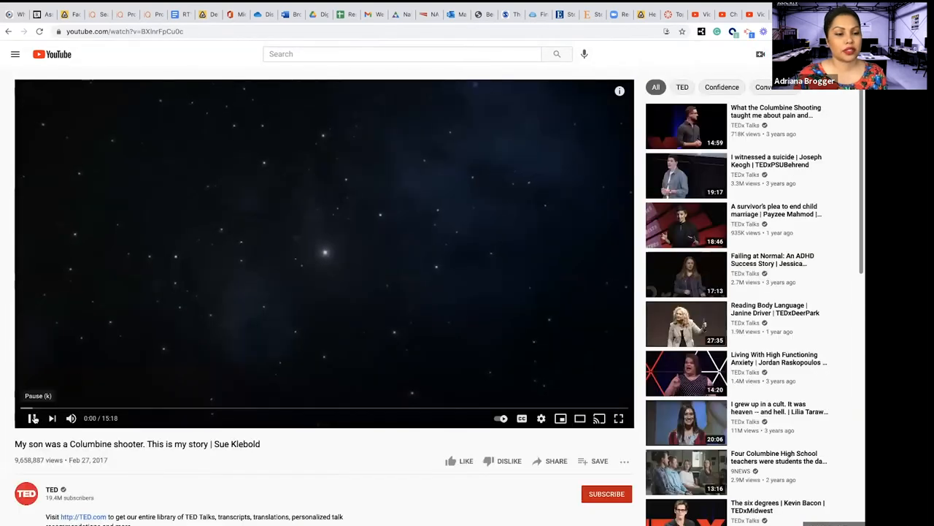
{"action": "scroll", "scroll_direction": "down", "scroll_amount": 3}
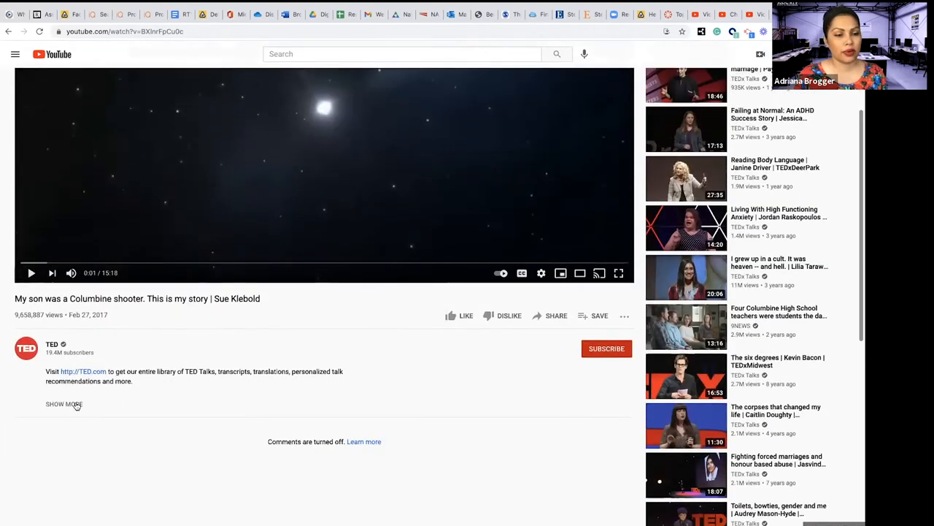
{"action": "left_click", "coordinate": [63, 403]}
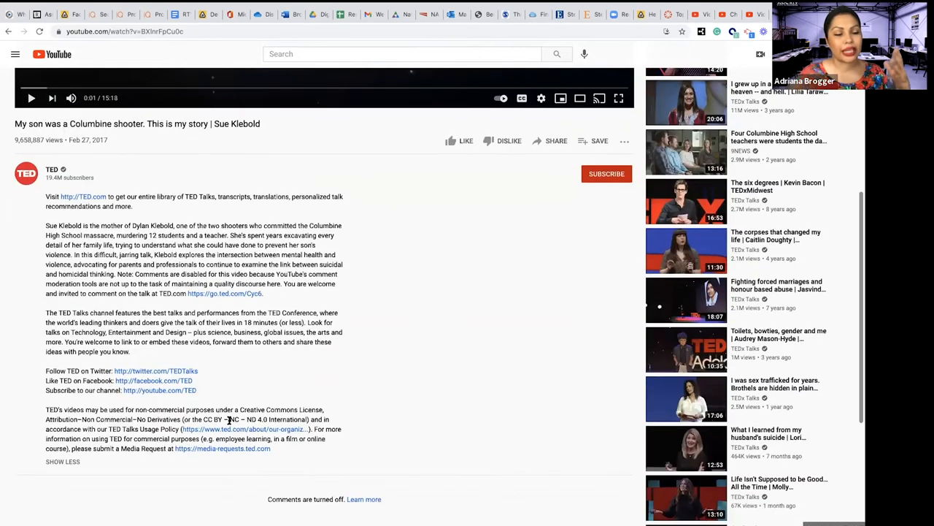
{"action": "scroll", "scroll_direction": "down", "scroll_amount": 3}
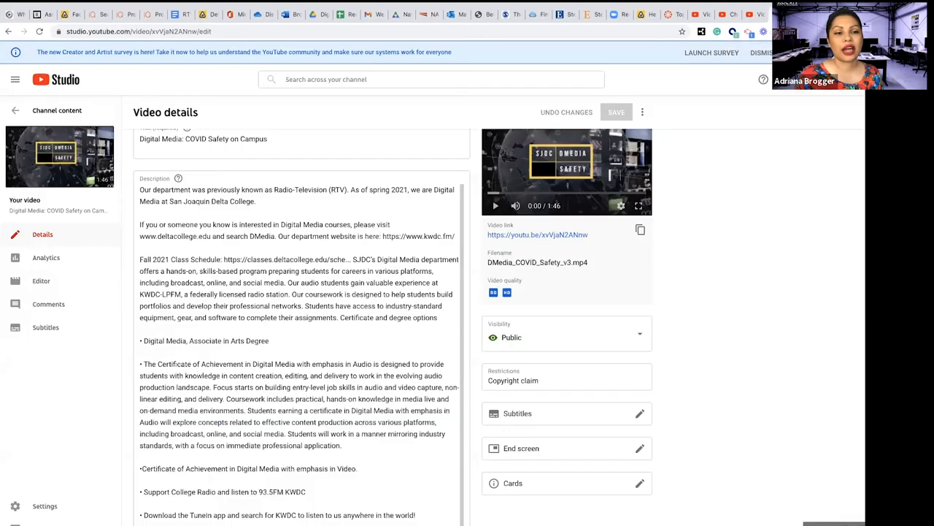
{"action": "scroll", "scroll_direction": "down", "scroll_amount": 3}
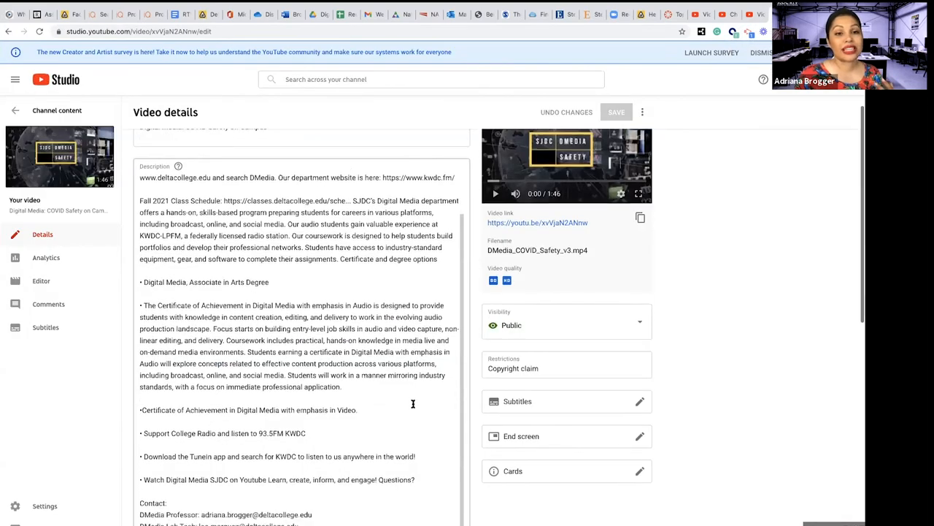
{"action": "scroll", "scroll_direction": "down", "scroll_amount": 3}
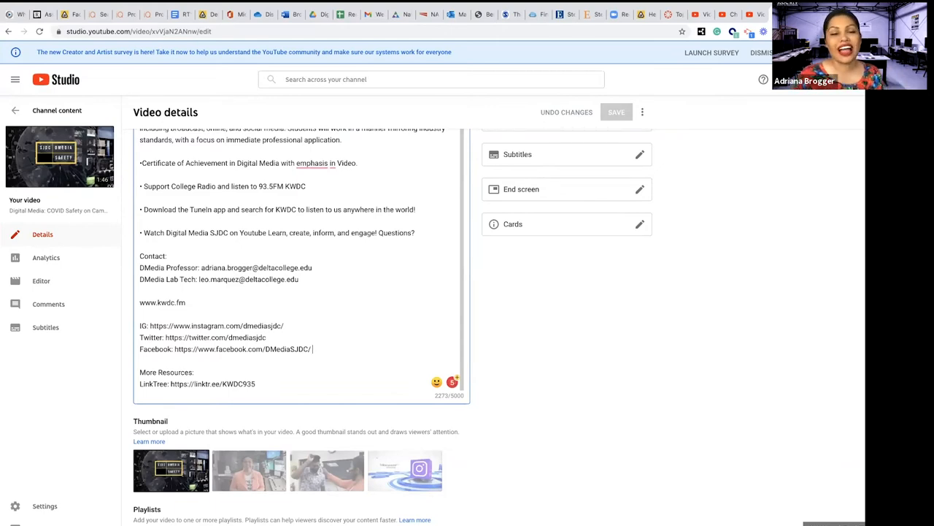
{"action": "mouse_move", "coordinate": [502, 349]}
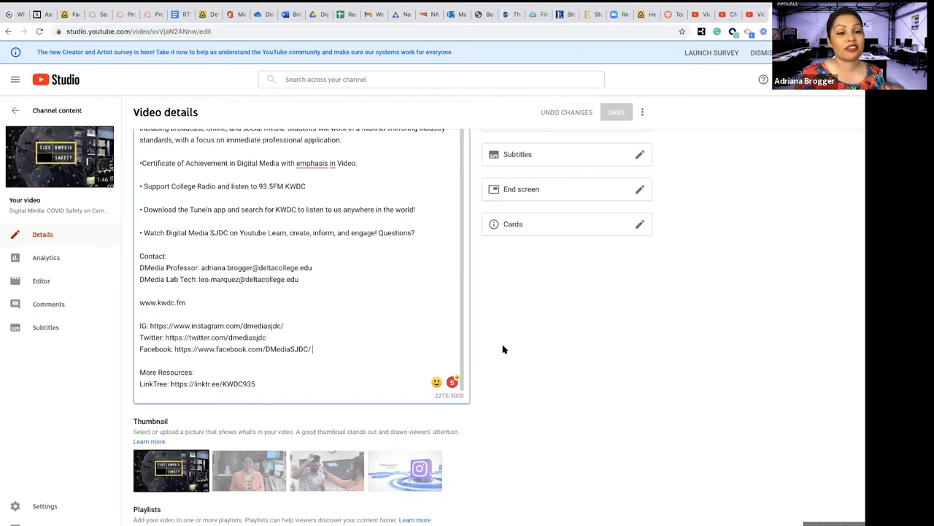
{"action": "scroll", "scroll_direction": "up", "scroll_amount": 3}
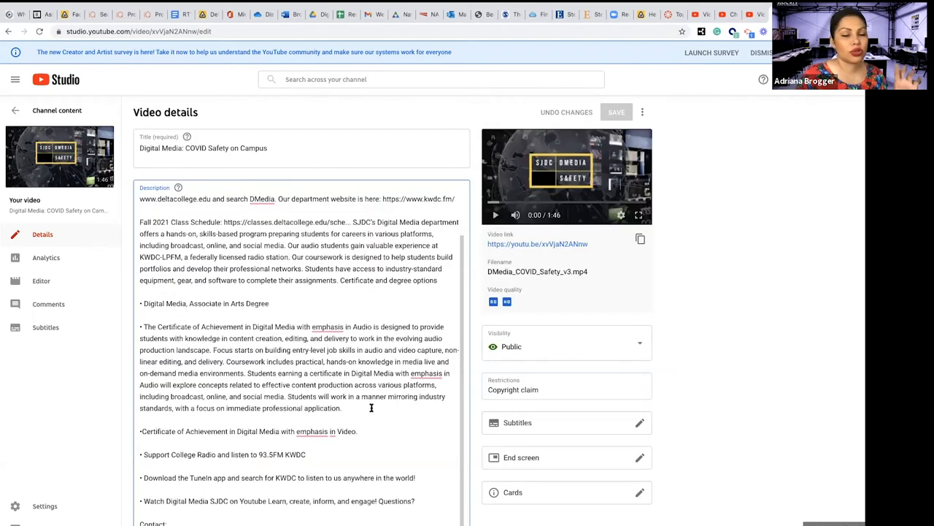
{"action": "scroll", "scroll_direction": "down", "scroll_amount": 3}
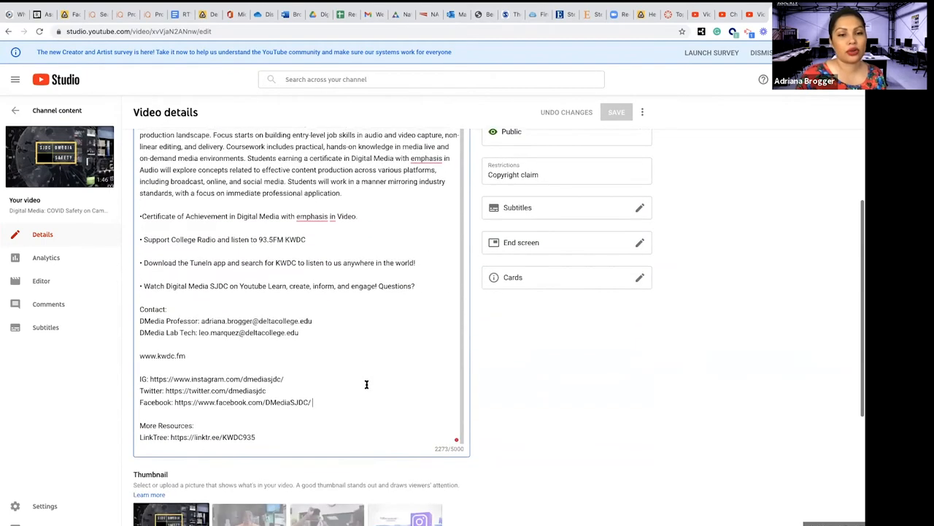
{"action": "scroll", "scroll_direction": "down", "scroll_amount": 3}
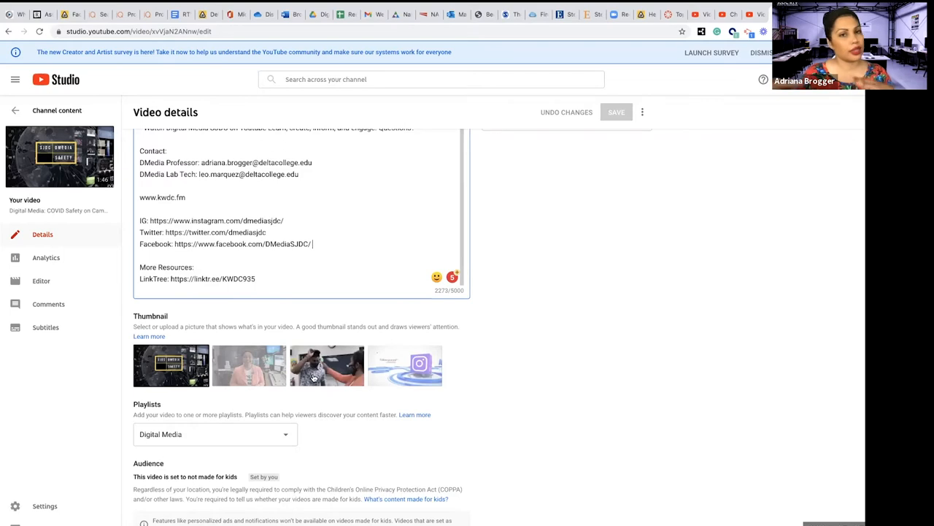
{"action": "scroll", "scroll_direction": "down", "scroll_amount": 3}
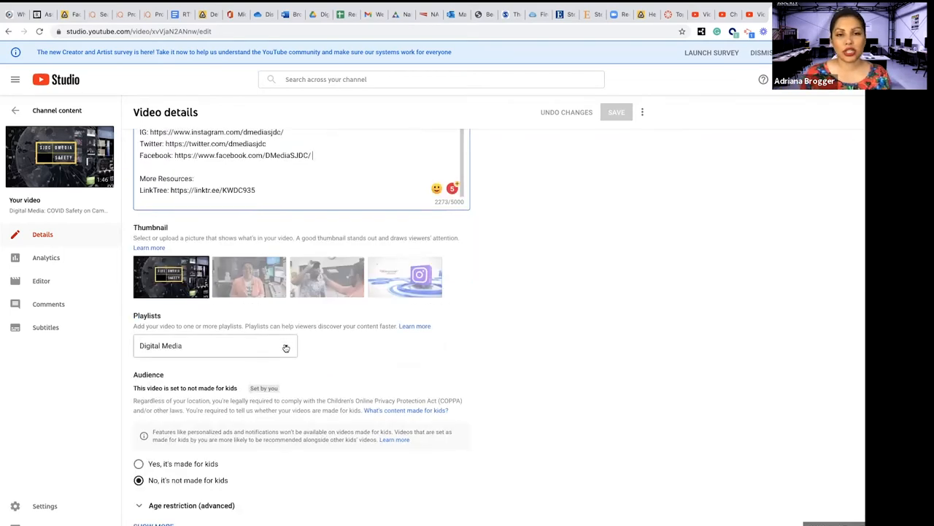
Step: Set the video's playlist to Digital Media, review the details, and open Analytics
{"action": "left_click", "coordinate": [214, 345]}
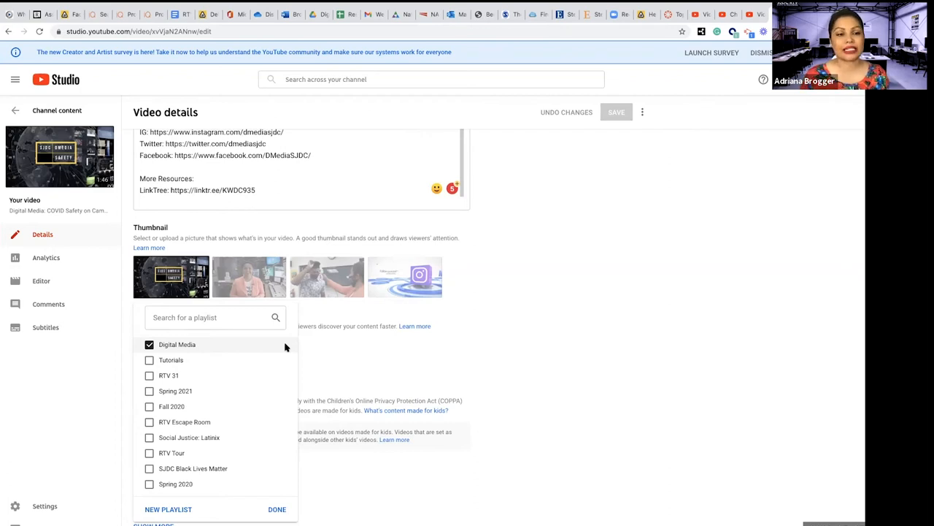
{"action": "left_click", "coordinate": [277, 509]}
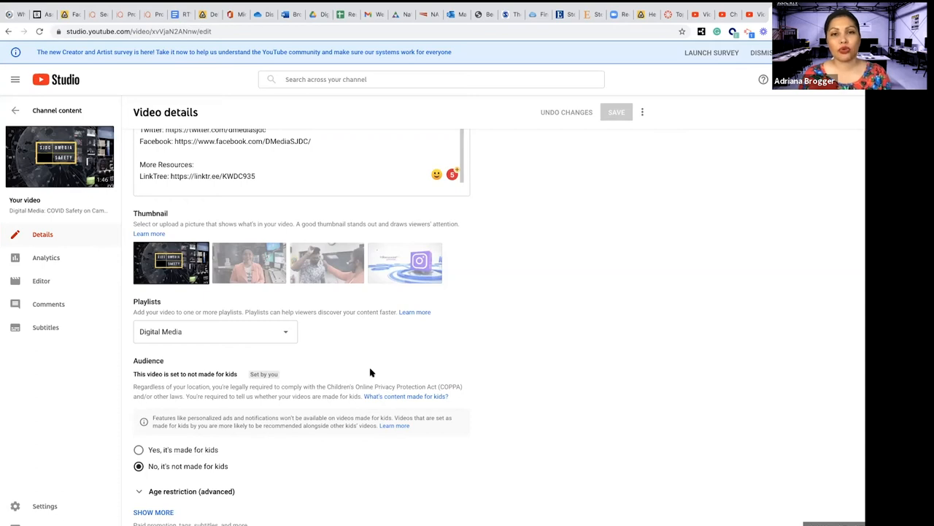
{"action": "mouse_move", "coordinate": [224, 482]}
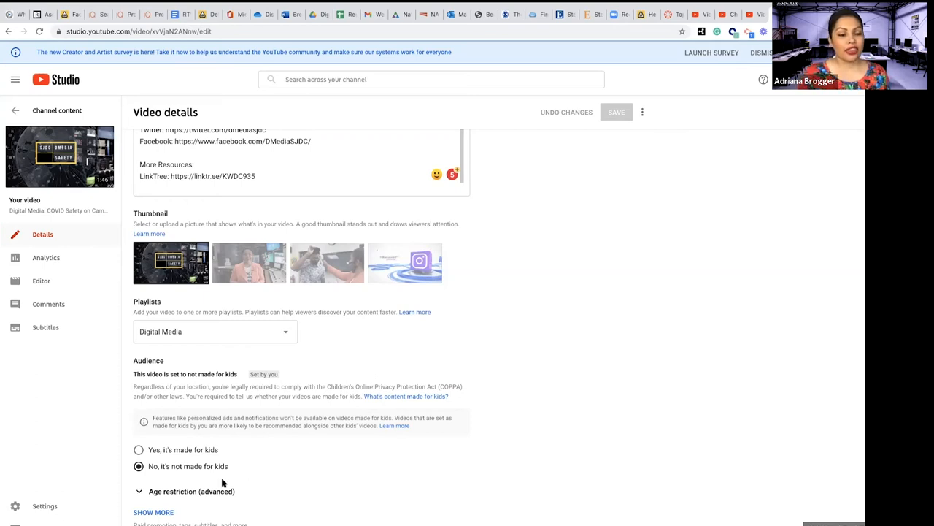
{"action": "scroll", "scroll_direction": "up", "scroll_amount": 3}
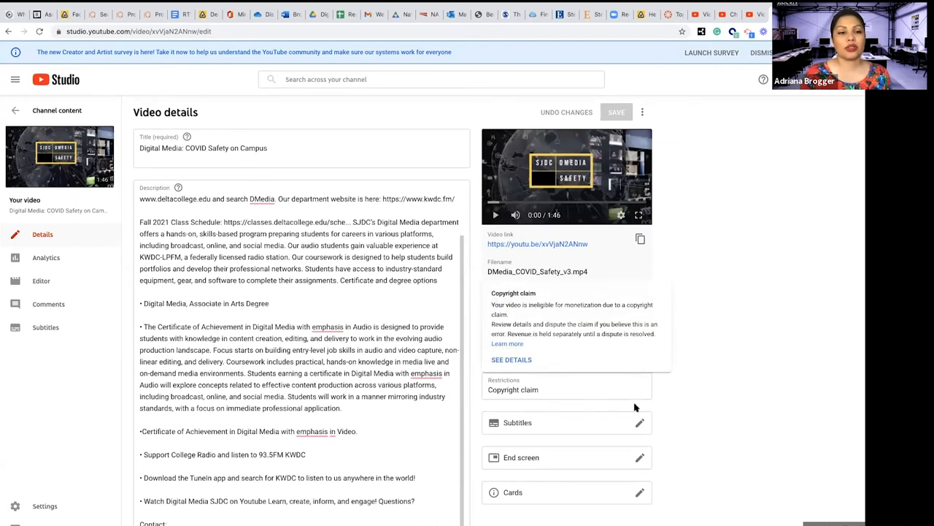
{"action": "scroll", "scroll_direction": "down", "scroll_amount": 3}
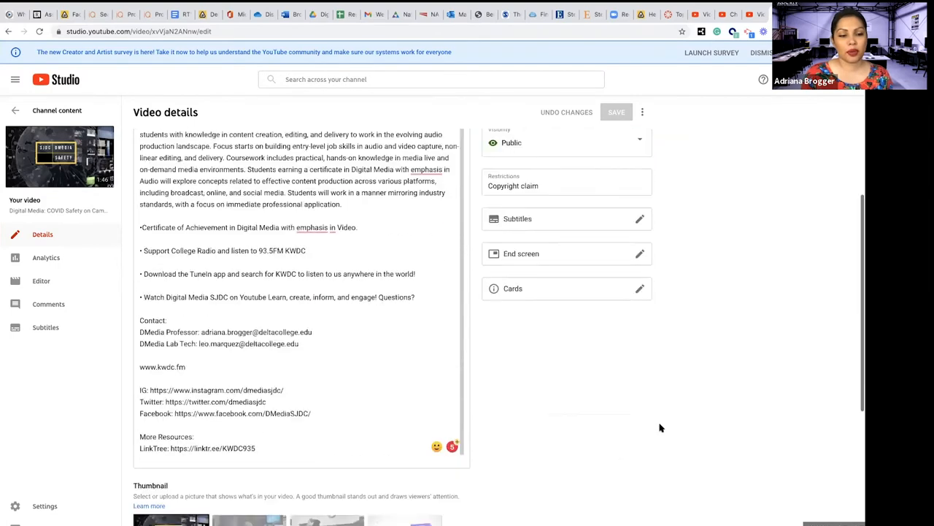
{"action": "scroll", "scroll_direction": "down", "scroll_amount": 3}
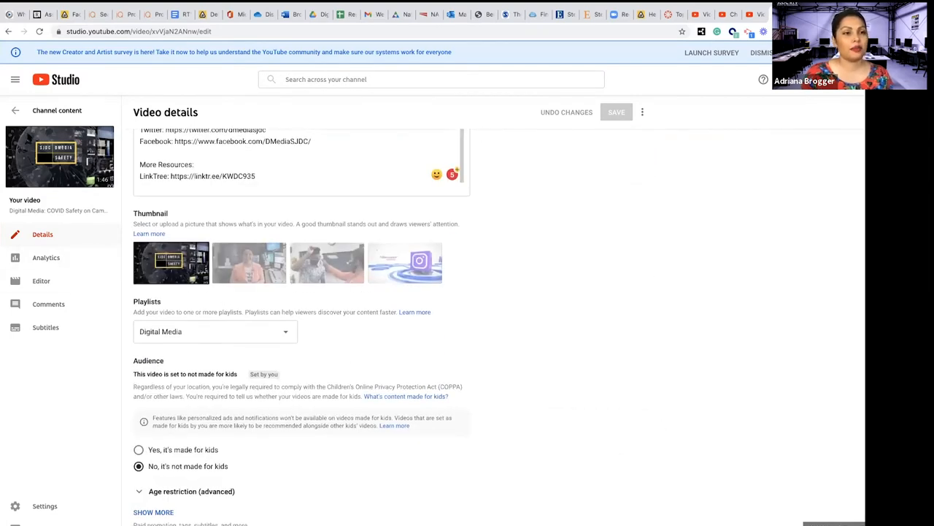
{"action": "left_click", "coordinate": [46, 257]}
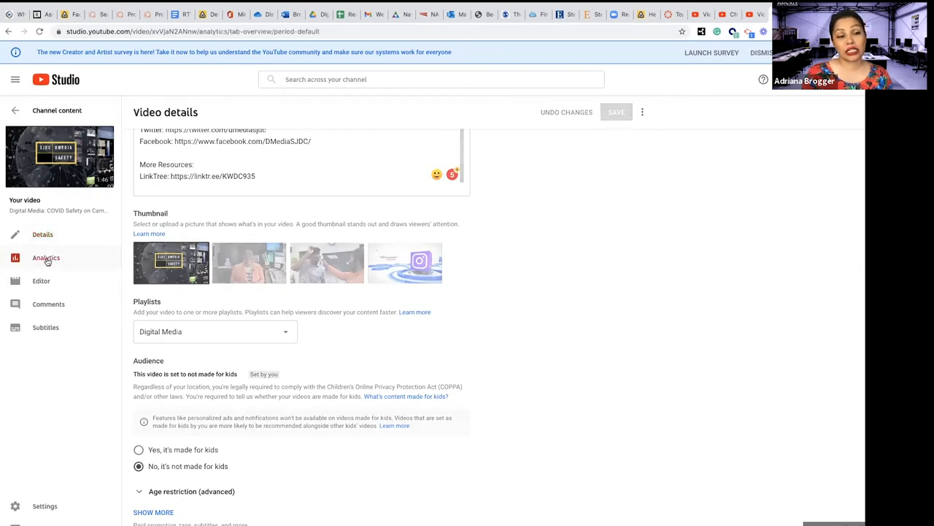
Step: View the COVID Safety video's analytics overview (15 views), then go back to Channel content
{"action": "left_click", "coordinate": [46, 257]}
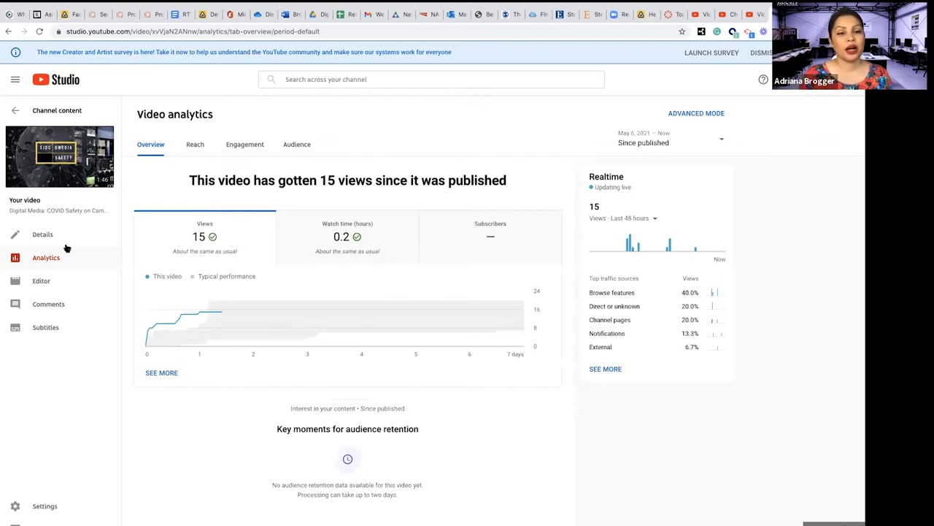
{"action": "mouse_move", "coordinate": [495, 227]}
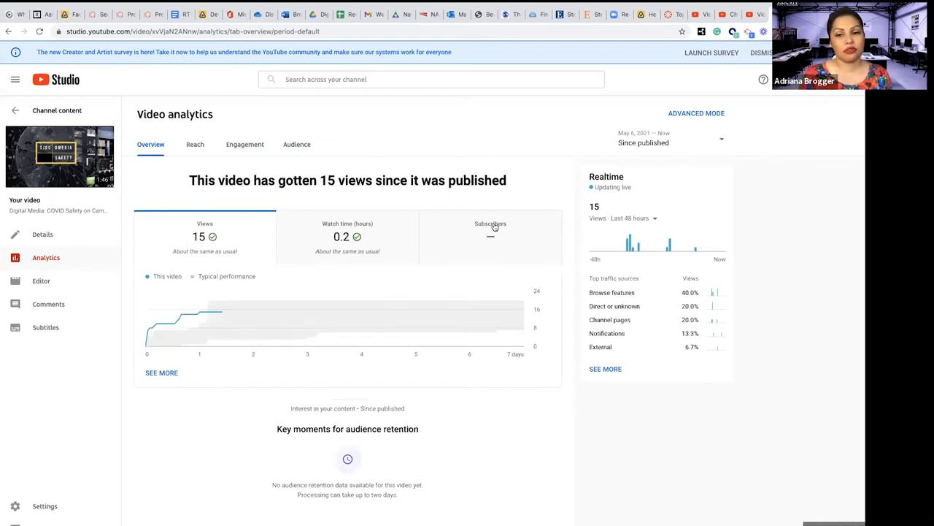
{"action": "mouse_move", "coordinate": [517, 454]}
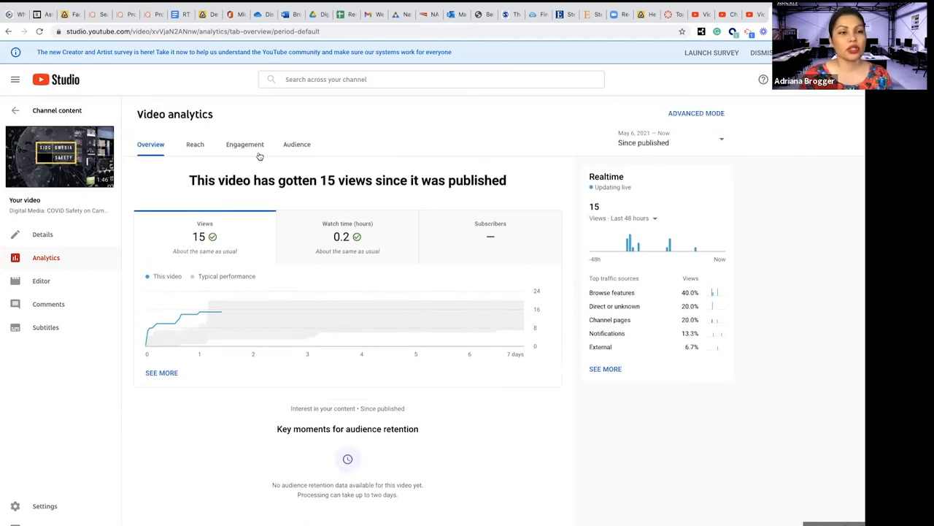
{"action": "left_click", "coordinate": [8, 32]}
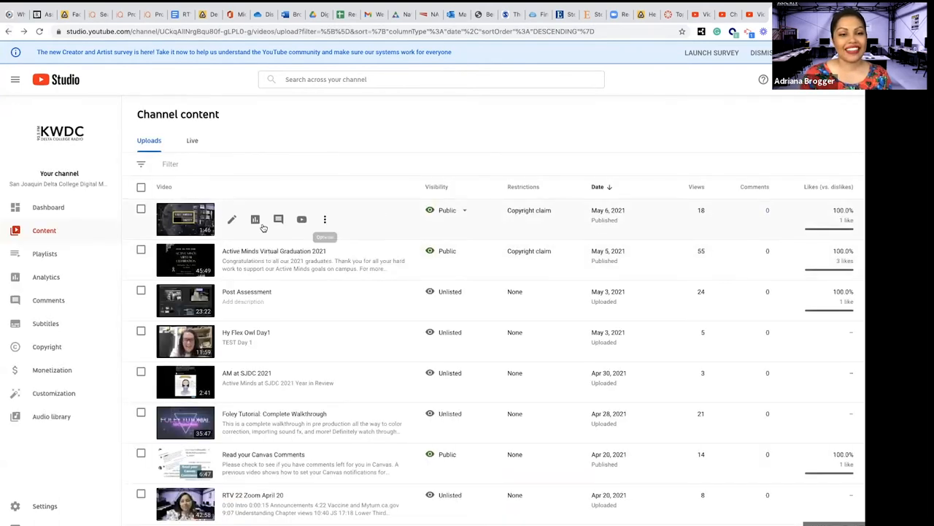
{"action": "mouse_move", "coordinate": [255, 219]}
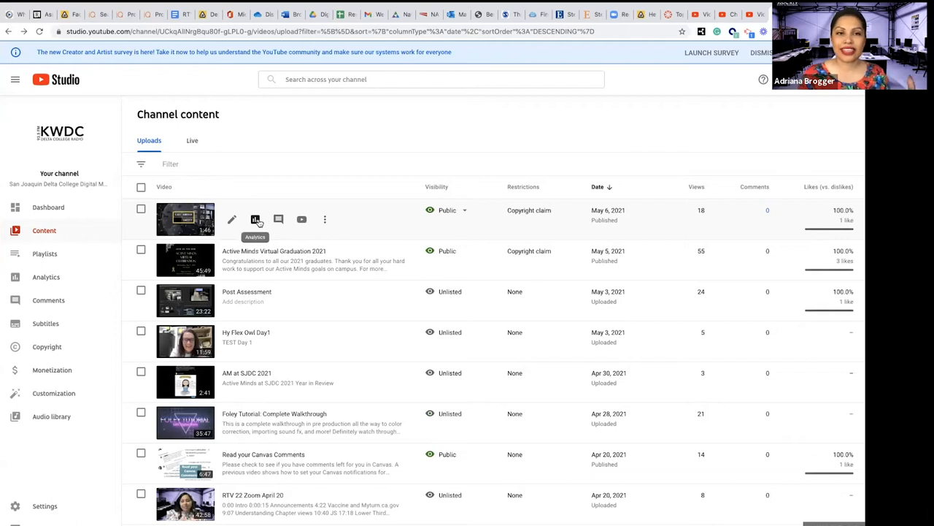
{"action": "mouse_move", "coordinate": [278, 219]}
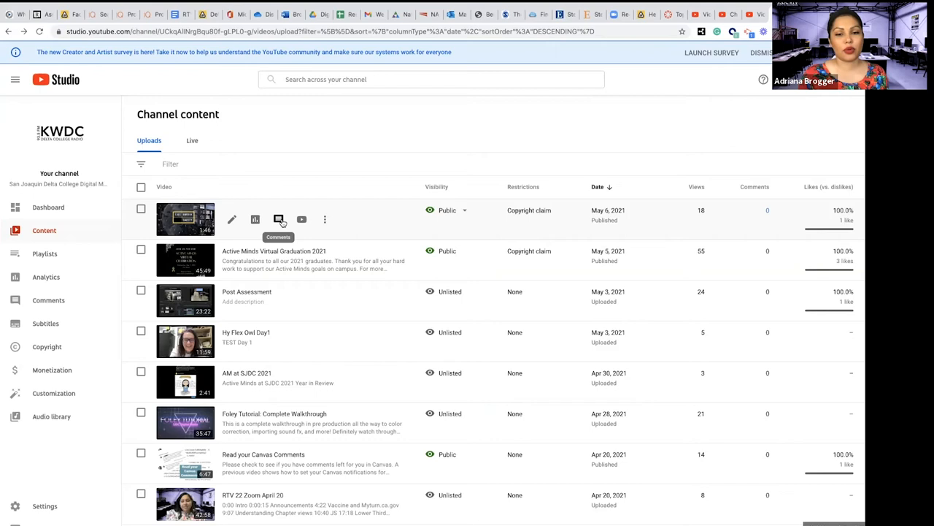
{"action": "mouse_move", "coordinate": [302, 301]}
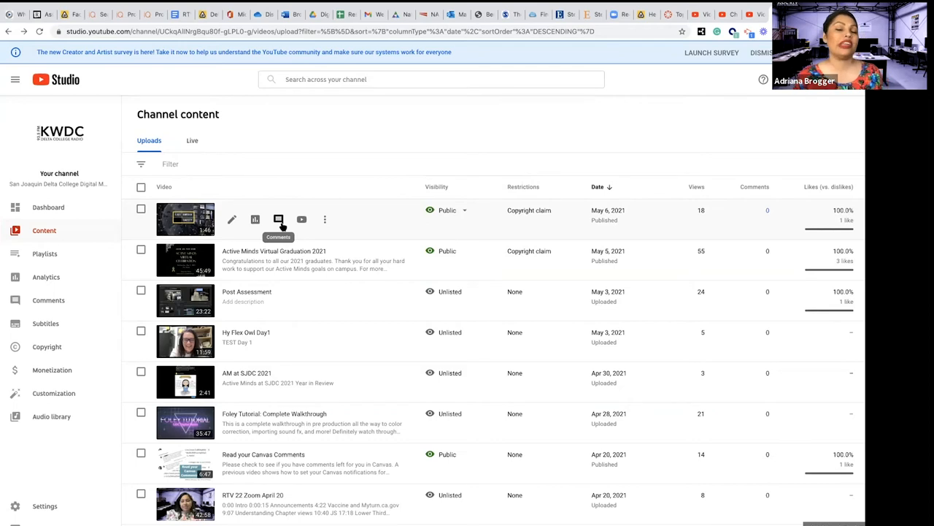
{"action": "mouse_move", "coordinate": [301, 220]}
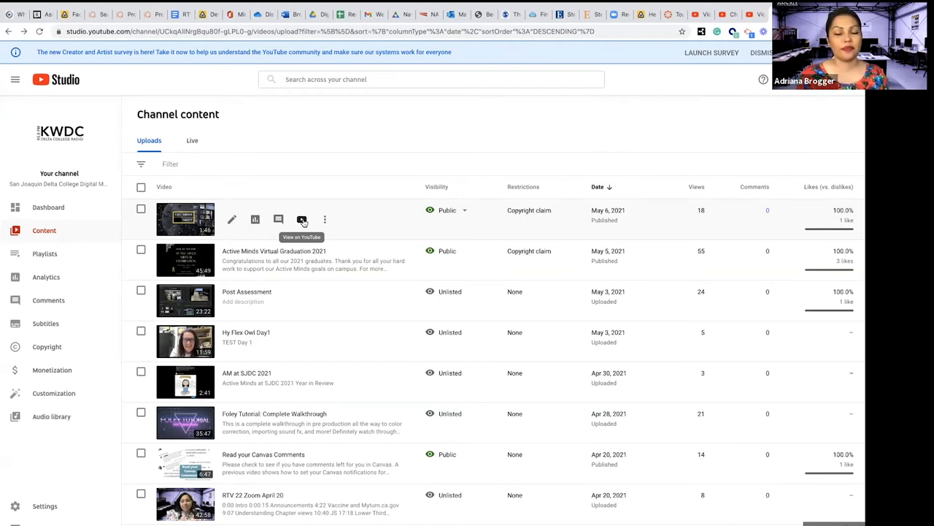
{"action": "mouse_move", "coordinate": [325, 219]}
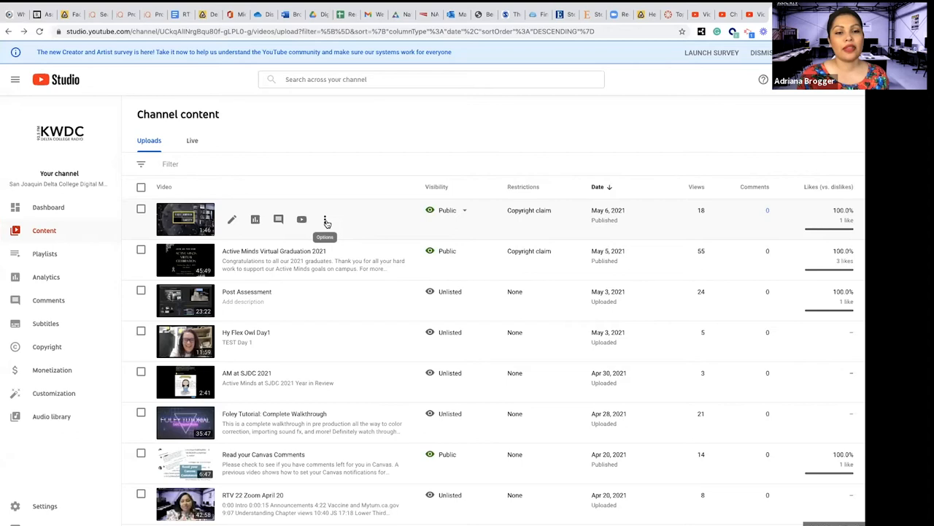
Step: Open the COVID Safety video's three-dot options menu, including the edit title and description option
{"action": "left_click", "coordinate": [326, 220]}
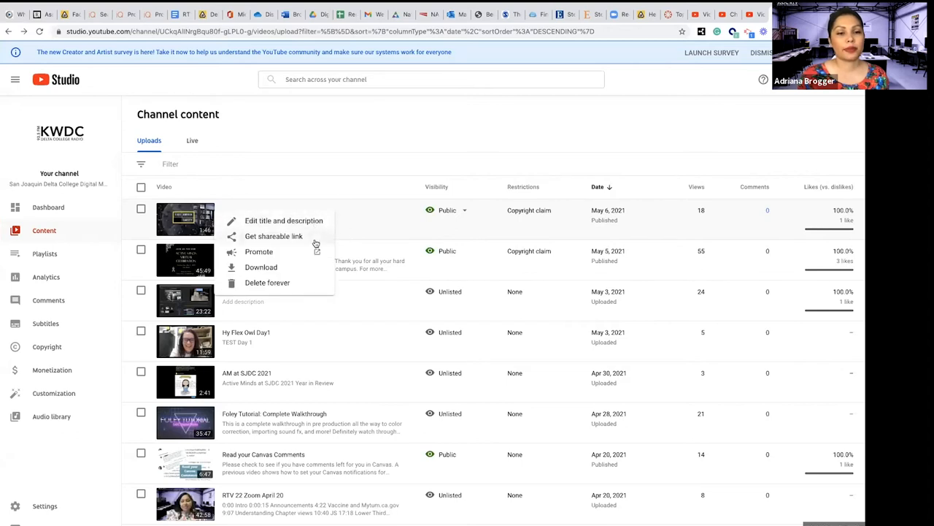
{"action": "mouse_move", "coordinate": [261, 267]}
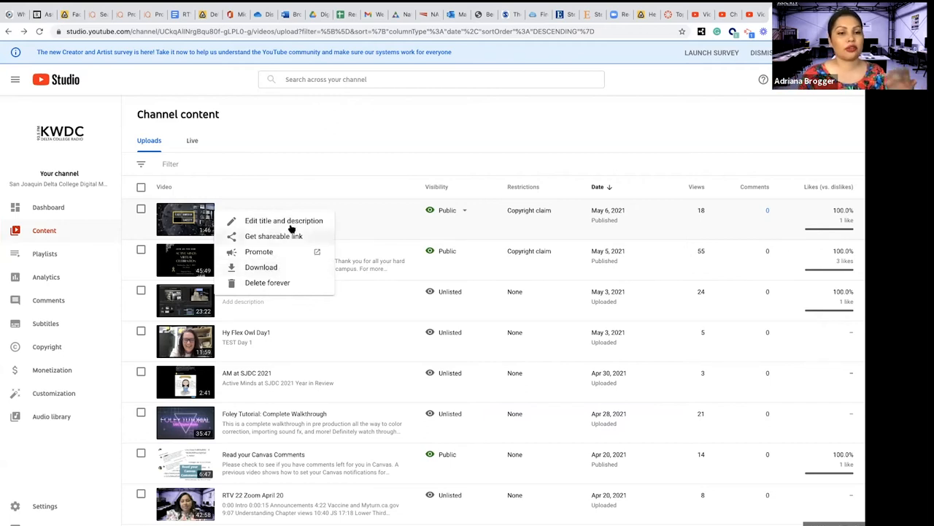
{"action": "mouse_move", "coordinate": [301, 243]}
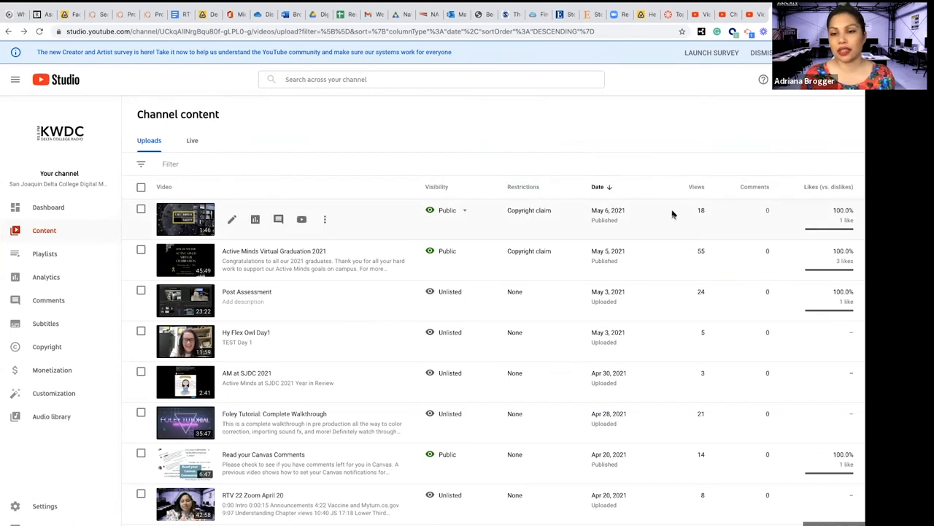
{"action": "mouse_move", "coordinate": [770, 203]}
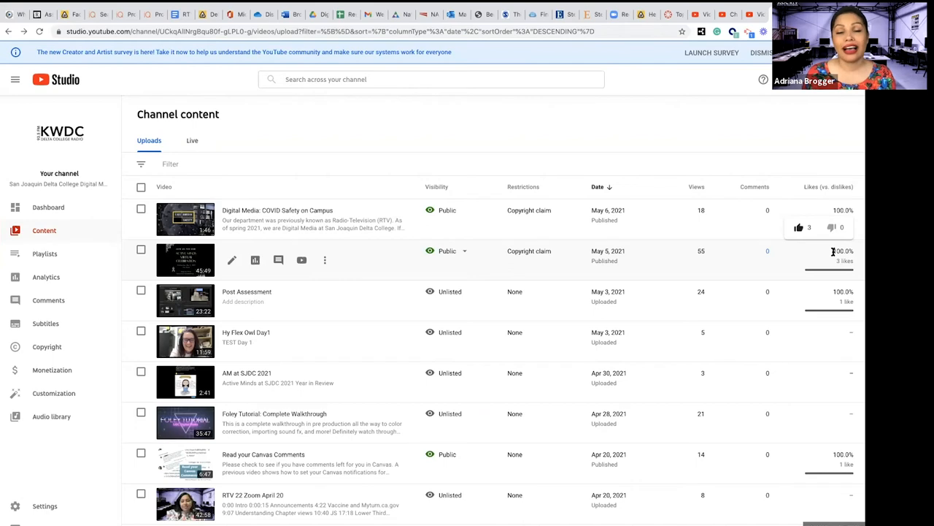
{"action": "mouse_move", "coordinate": [854, 177]}
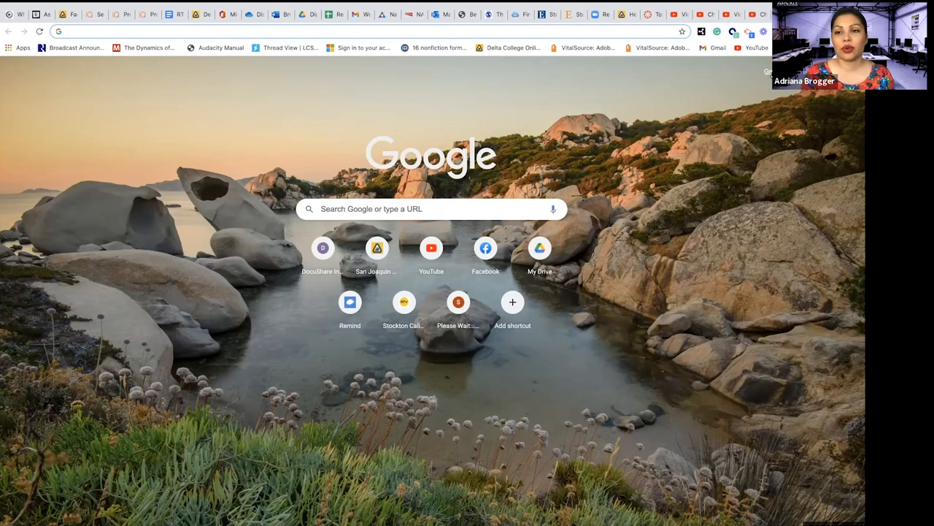
Step: Open the Gmail inbox, then switch to YouTube through the Google apps grid
{"action": "left_click", "coordinate": [712, 48]}
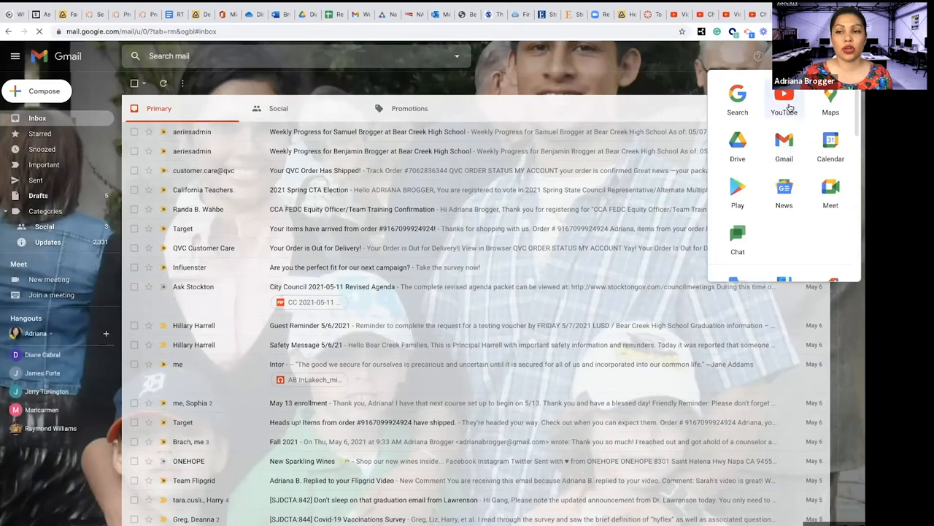
{"action": "left_click", "coordinate": [784, 97]}
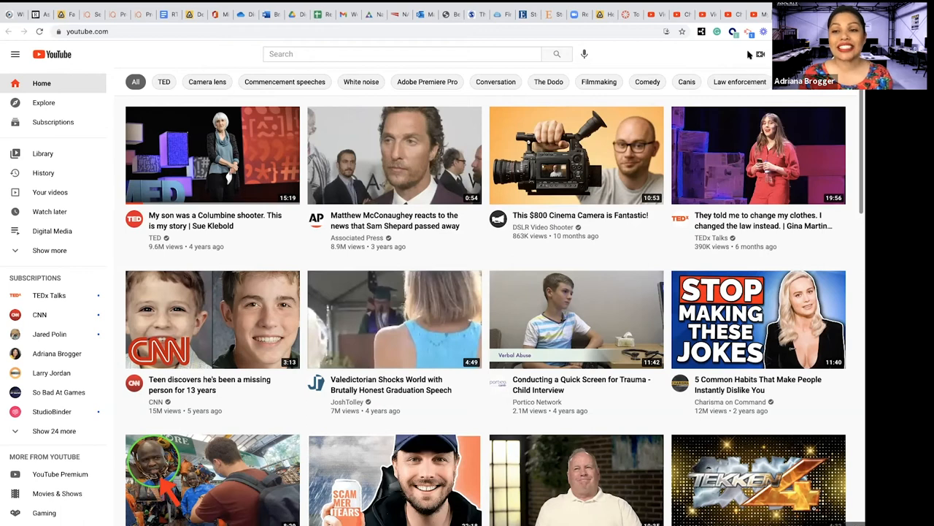
{"action": "mouse_move", "coordinate": [762, 55]}
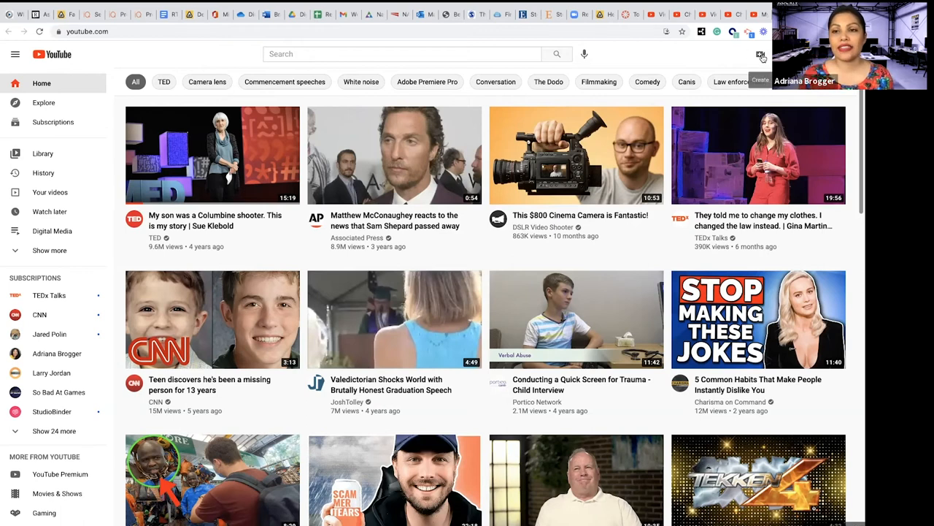
Step: Use the Create camera icon to start a new video upload
{"action": "left_click", "coordinate": [762, 56]}
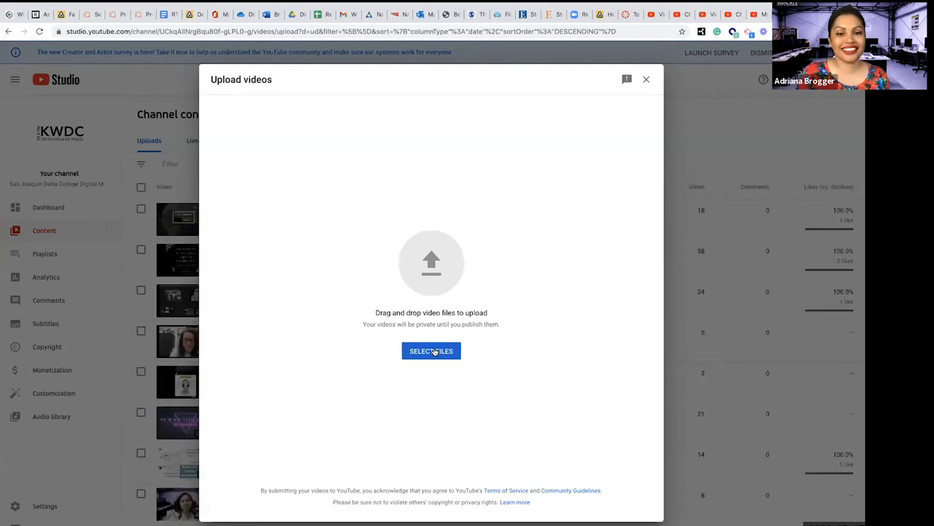
{"action": "mouse_move", "coordinate": [245, 71]}
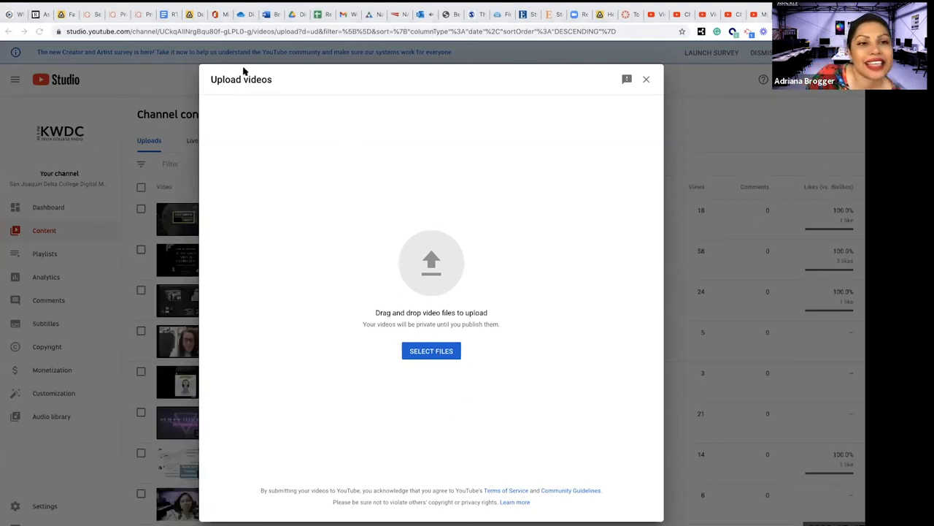
{"action": "mouse_move", "coordinate": [582, 214]}
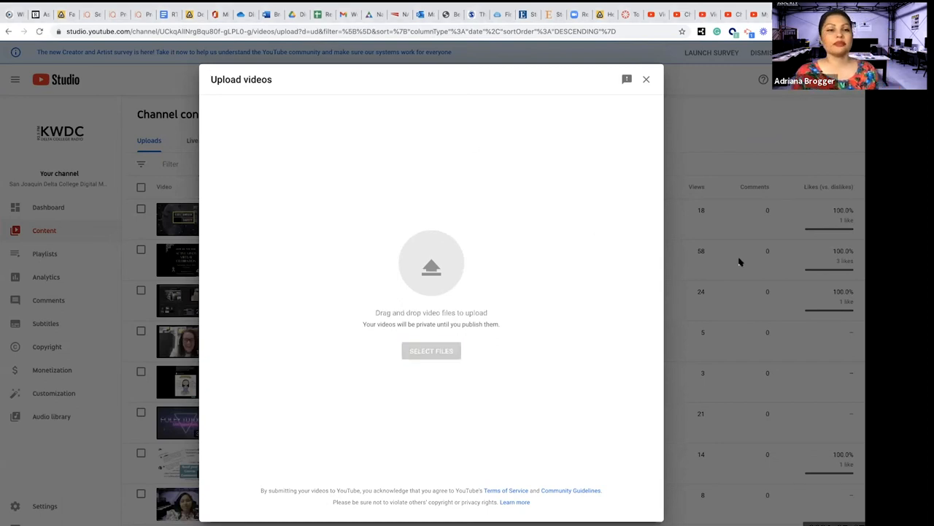
Step: Pick the video file and title the upload 'This is a Test'
{"action": "left_click", "coordinate": [431, 350]}
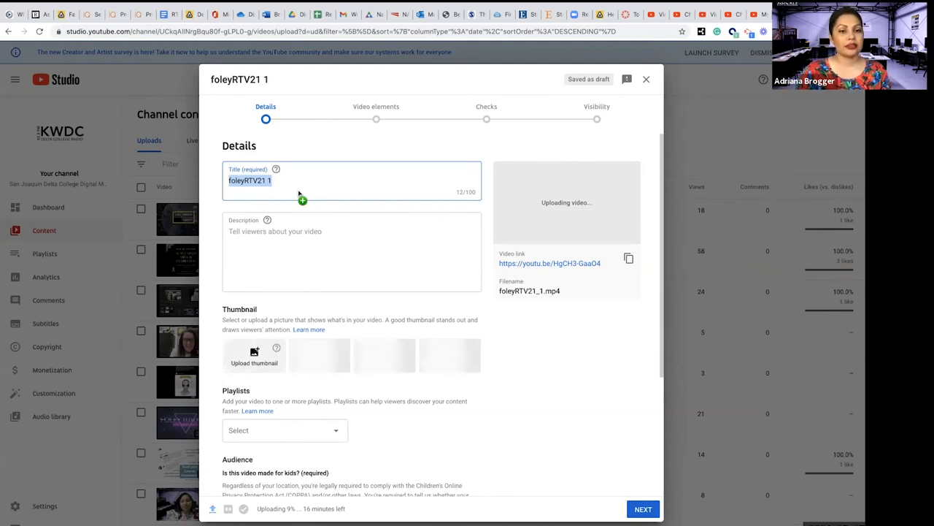
{"action": "type", "text": "This"}
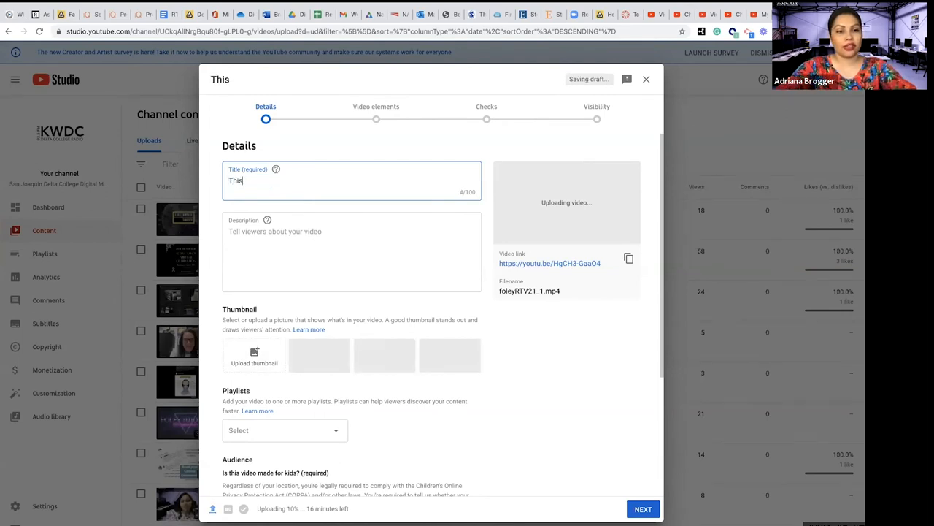
{"action": "type", "text": "is a"}
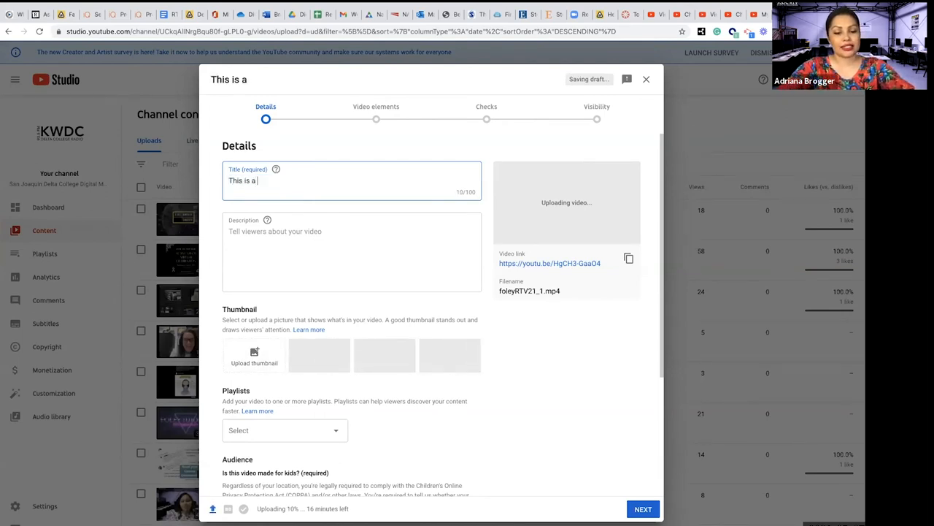
{"action": "type", "text": "Test"}
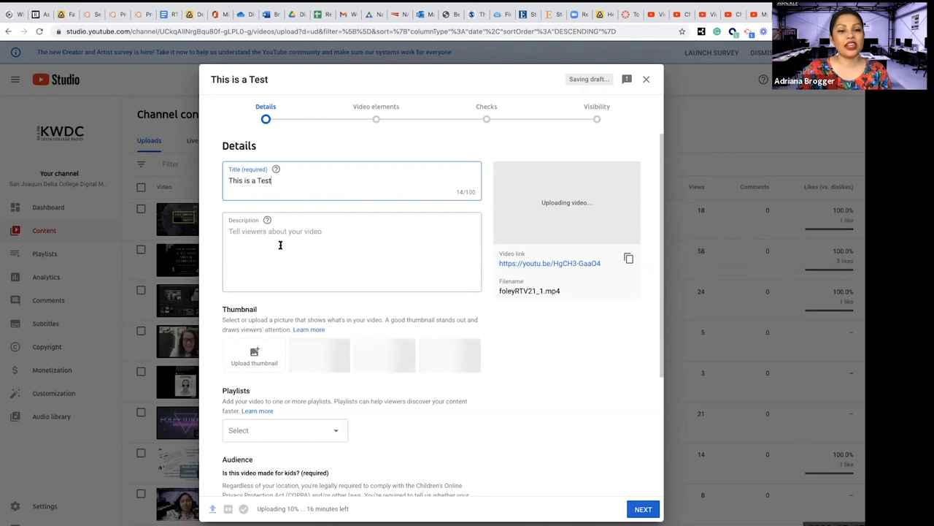
Step: Open the 'Youtube Description' document, then return to the upload details
{"action": "left_click", "coordinate": [351, 249]}
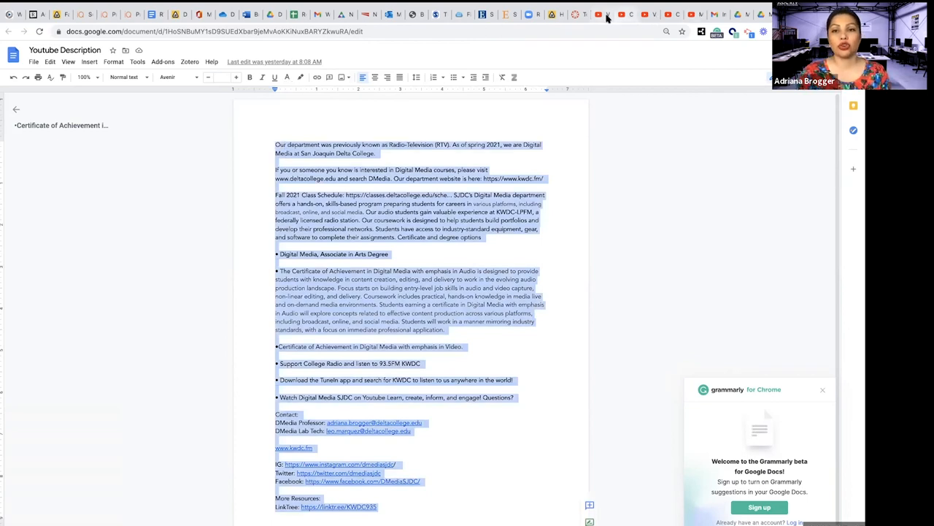
{"action": "left_click", "coordinate": [602, 14]}
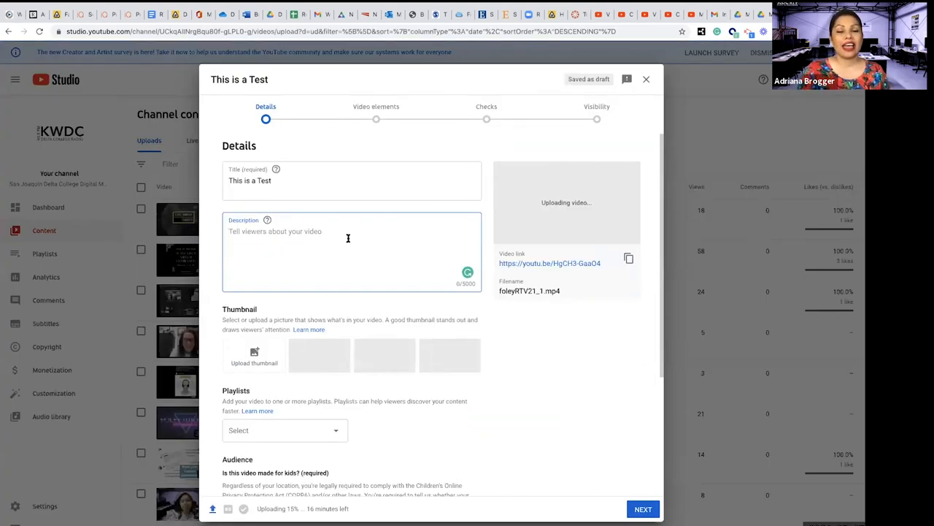
{"action": "mouse_move", "coordinate": [467, 273]}
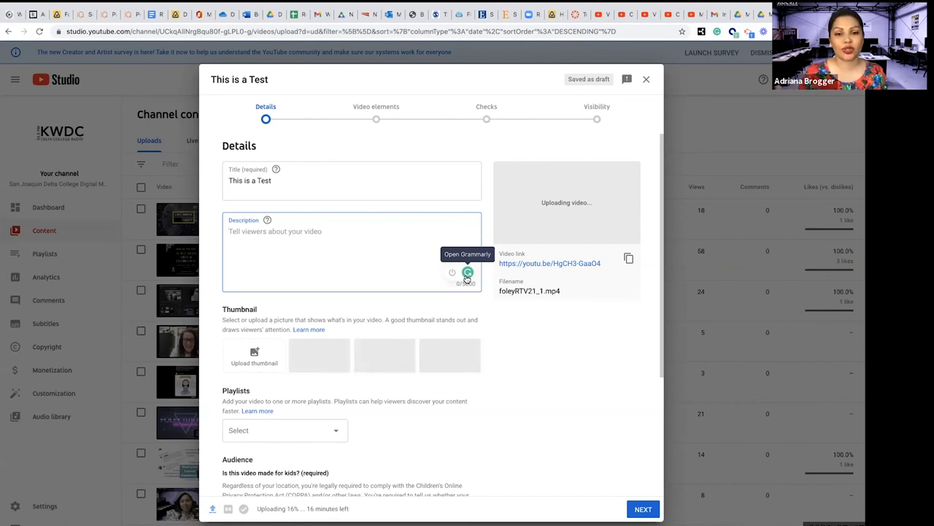
{"action": "mouse_move", "coordinate": [360, 359]}
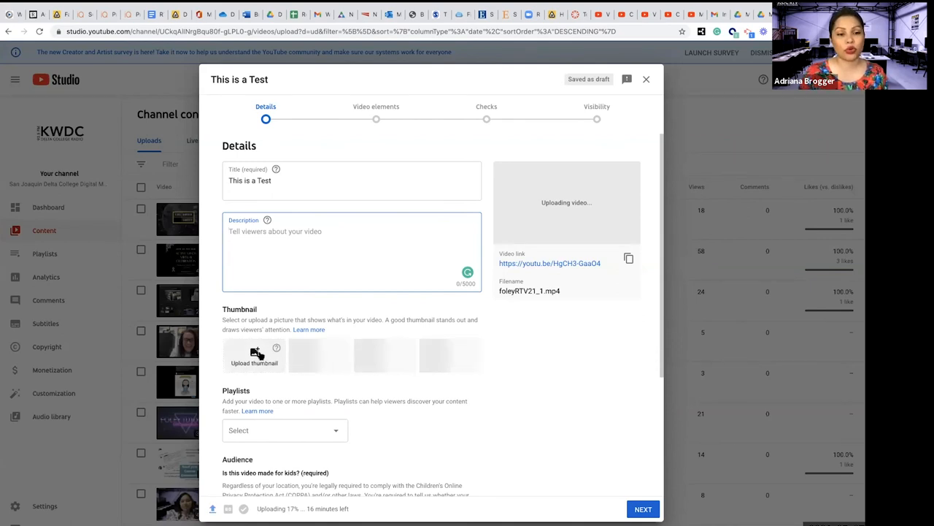
Step: Check the Playlists dropdown, then set Audience to 'No, it's not made for kids'
{"action": "left_click", "coordinate": [285, 430]}
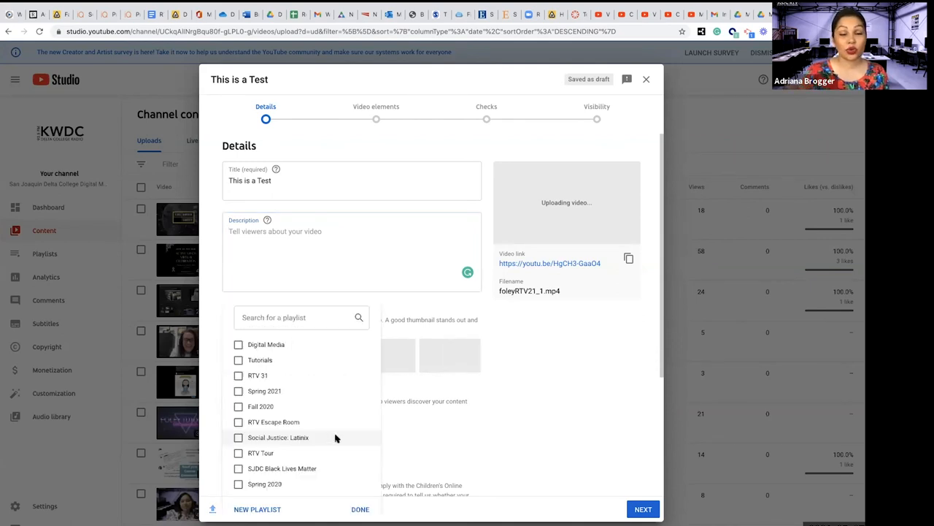
{"action": "mouse_move", "coordinate": [515, 415]}
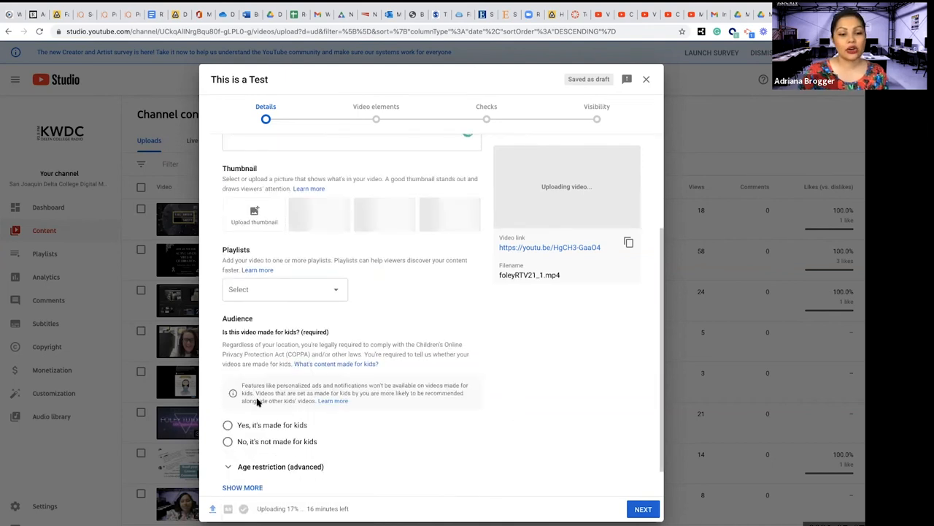
{"action": "scroll", "scroll_direction": "down", "scroll_amount": 3}
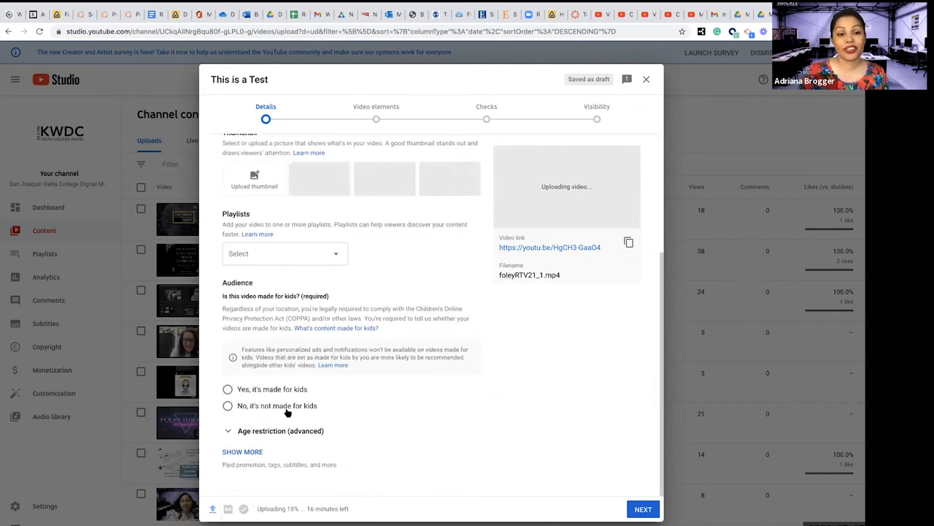
{"action": "left_click", "coordinate": [227, 405]}
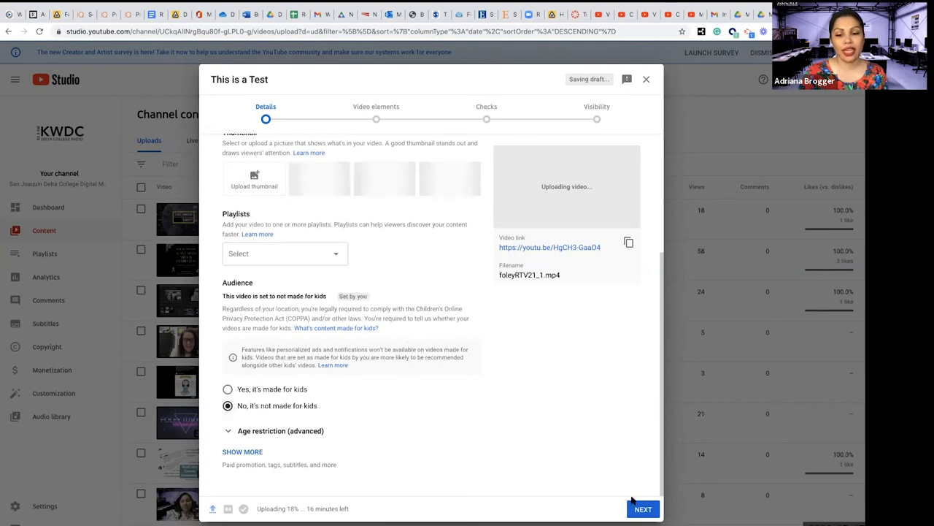
Step: Advance through Video elements and Checks to the Visibility step
{"action": "left_click", "coordinate": [642, 509]}
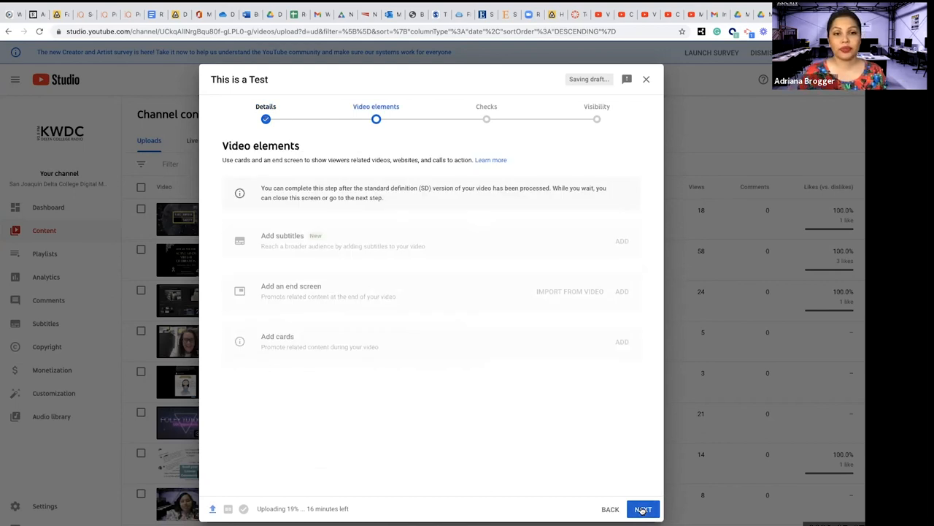
{"action": "mouse_move", "coordinate": [569, 395]}
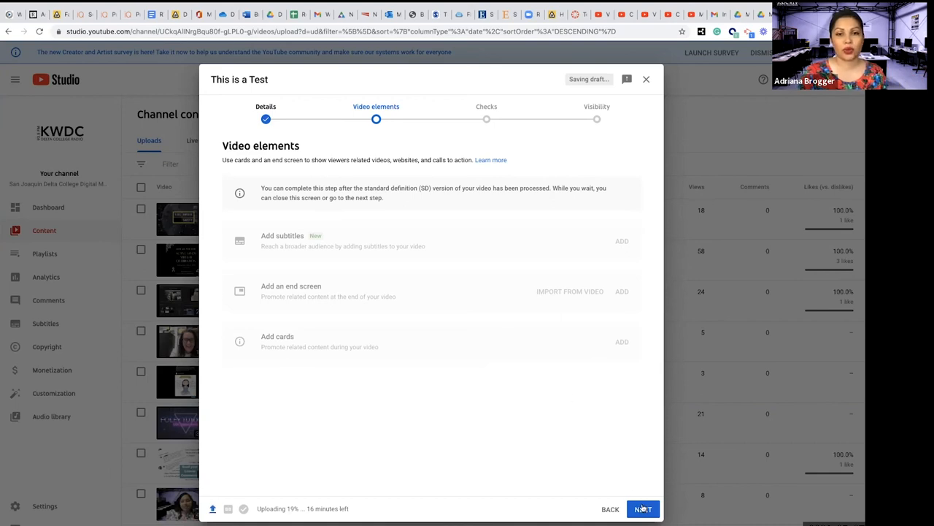
{"action": "left_click", "coordinate": [642, 509]}
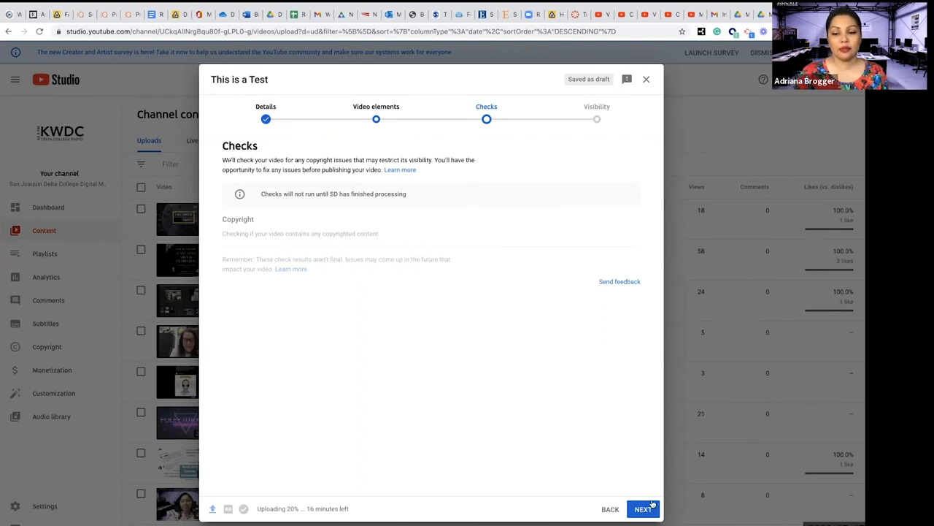
{"action": "left_click", "coordinate": [641, 509]}
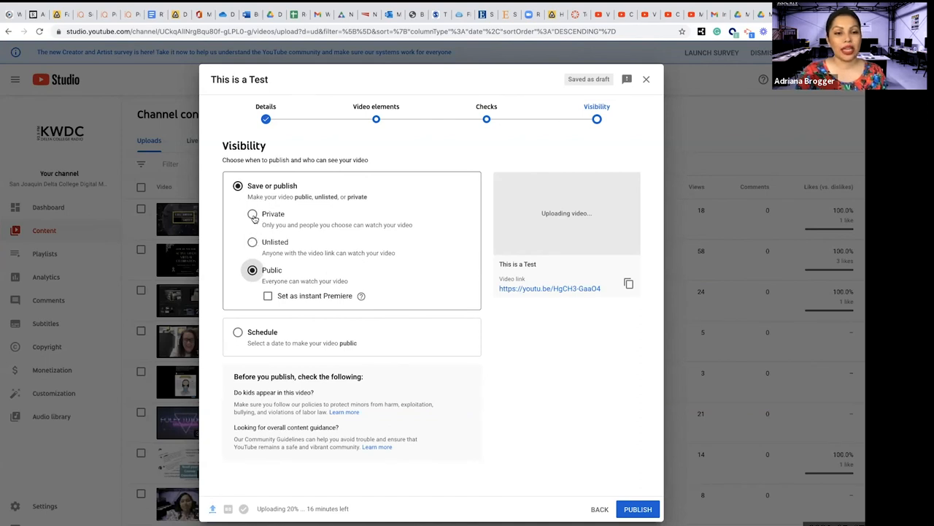
Step: Set visibility to Private and close Share Privately without adding invitees
{"action": "left_click", "coordinate": [252, 214]}
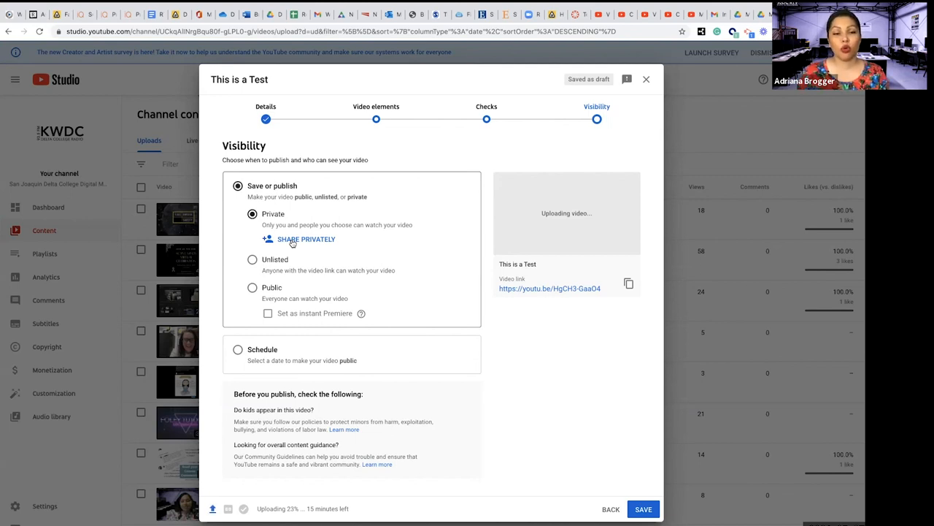
{"action": "left_click", "coordinate": [305, 239]}
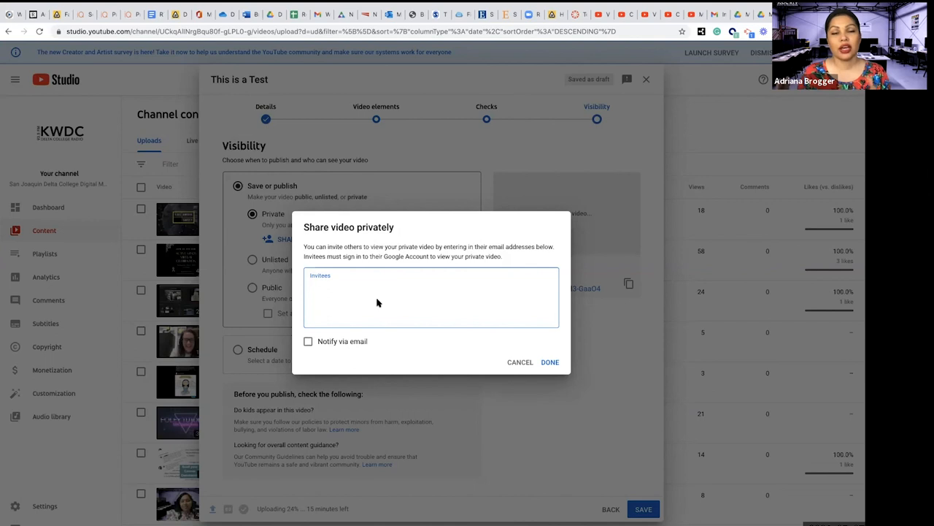
{"action": "mouse_move", "coordinate": [520, 383]}
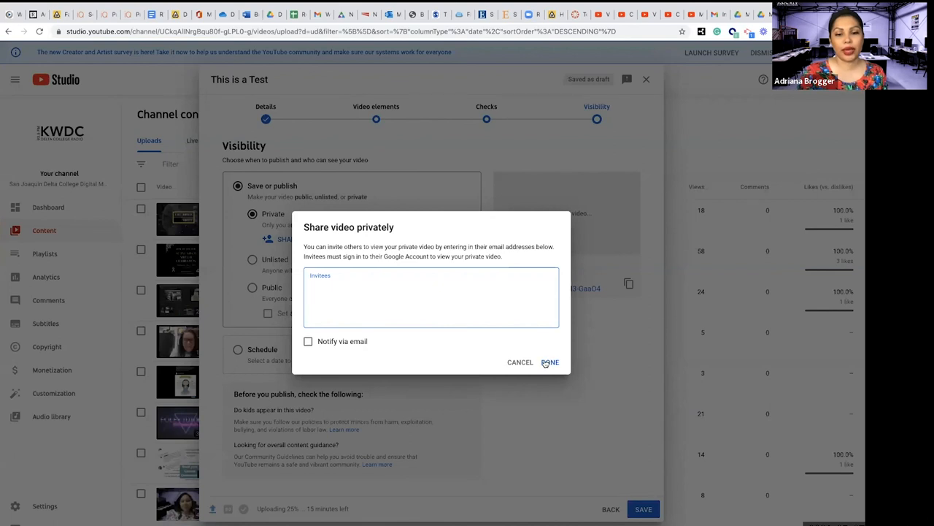
{"action": "left_click", "coordinate": [551, 362]}
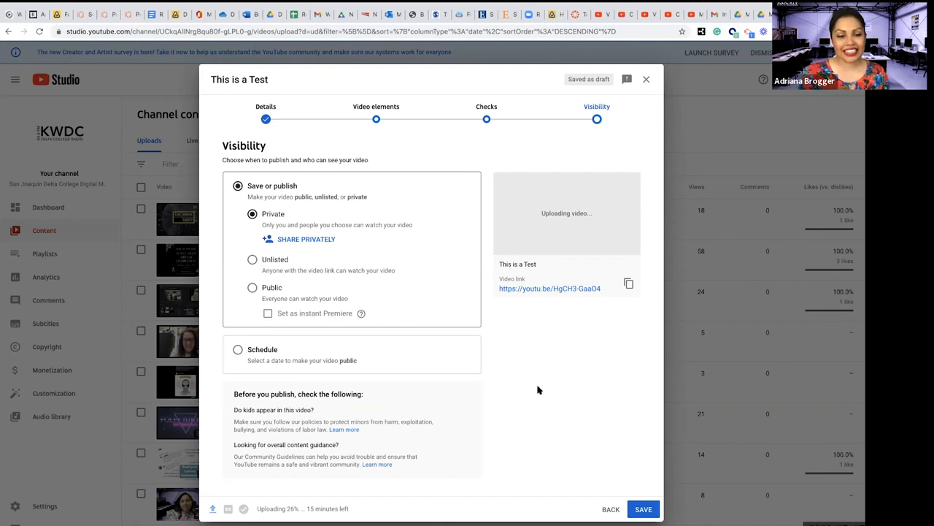
{"action": "mouse_move", "coordinate": [591, 302]}
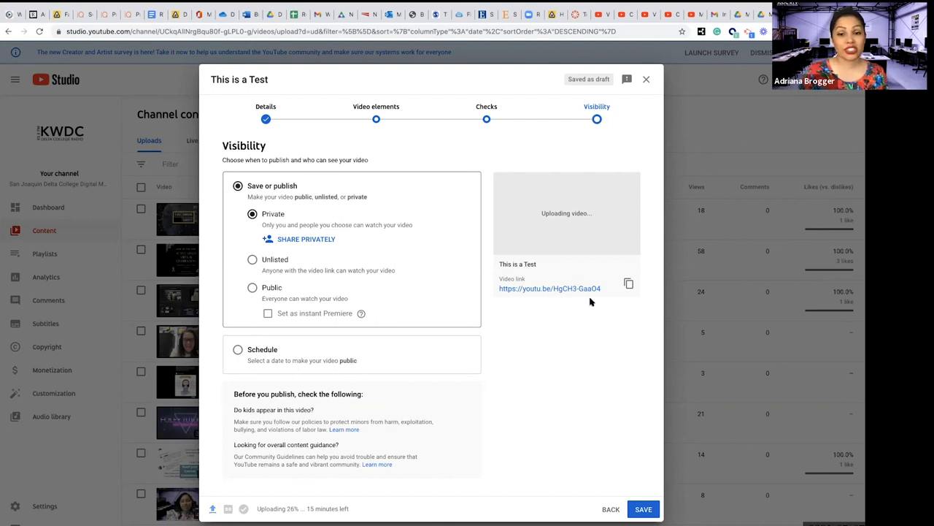
{"action": "mouse_move", "coordinate": [646, 448]}
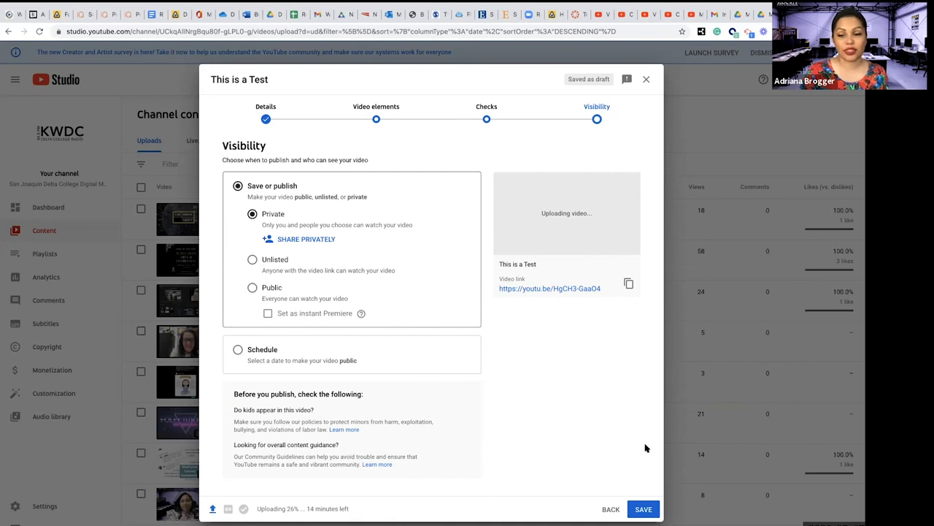
Step: Save the private upload and close the 'Video uploading' notice to reach Channel content
{"action": "left_click", "coordinate": [643, 509]}
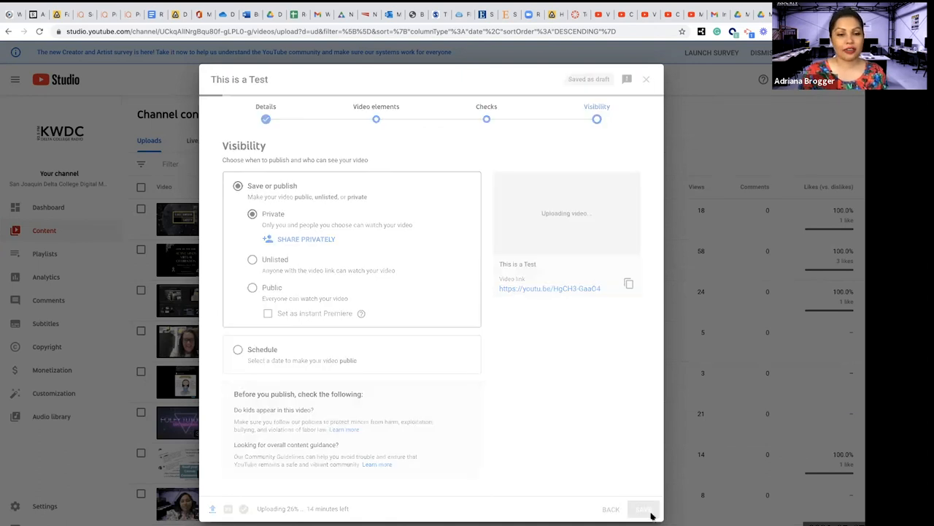
{"action": "left_click", "coordinate": [643, 509]}
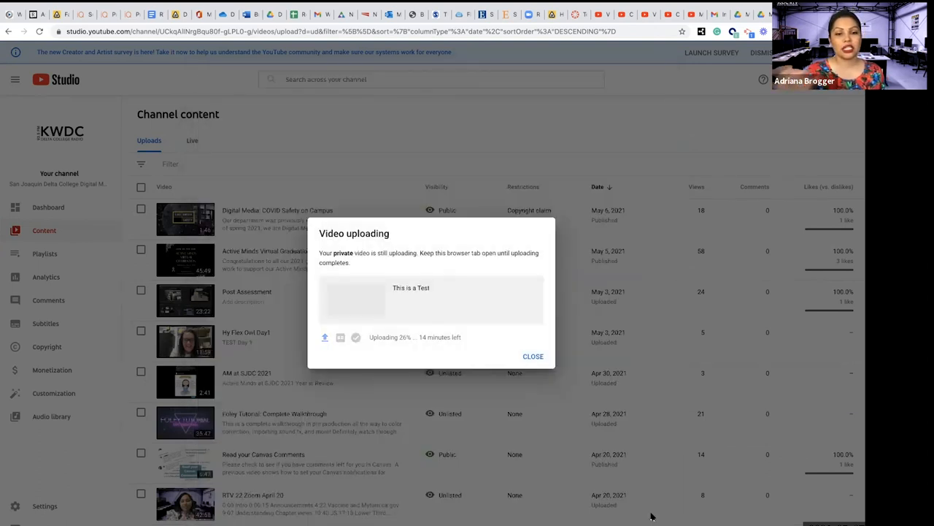
{"action": "mouse_move", "coordinate": [640, 500]}
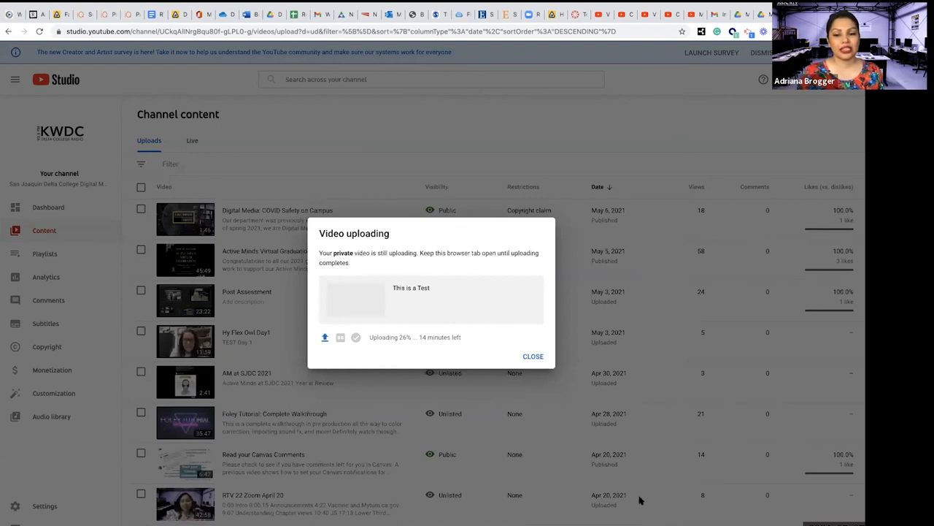
{"action": "left_click", "coordinate": [533, 357]}
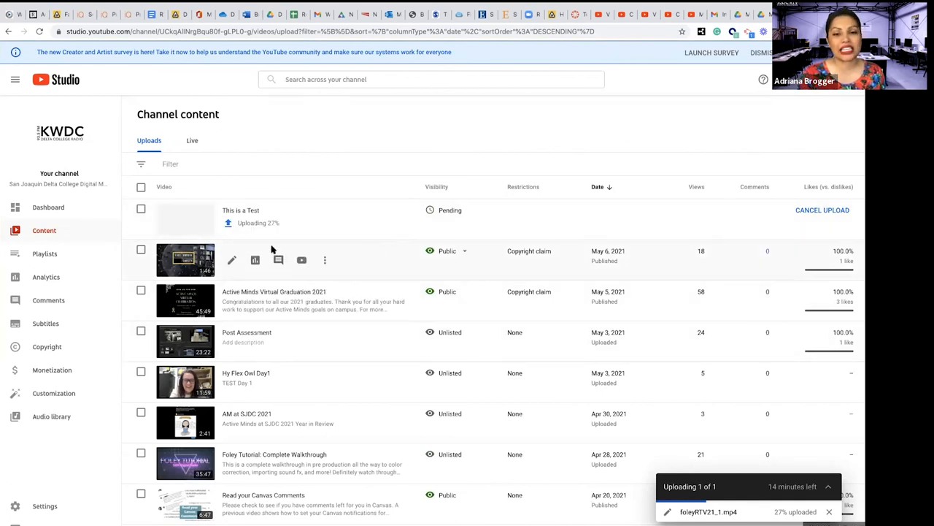
{"action": "mouse_move", "coordinate": [523, 248]}
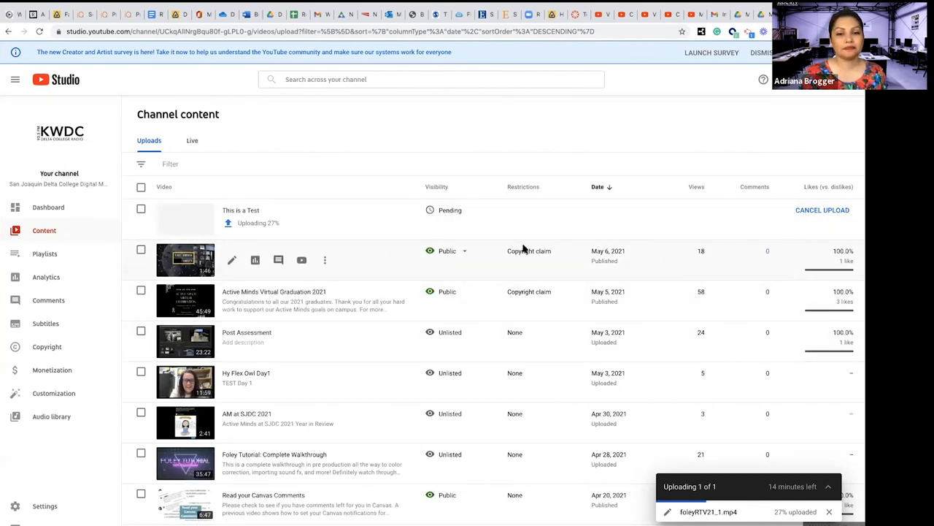